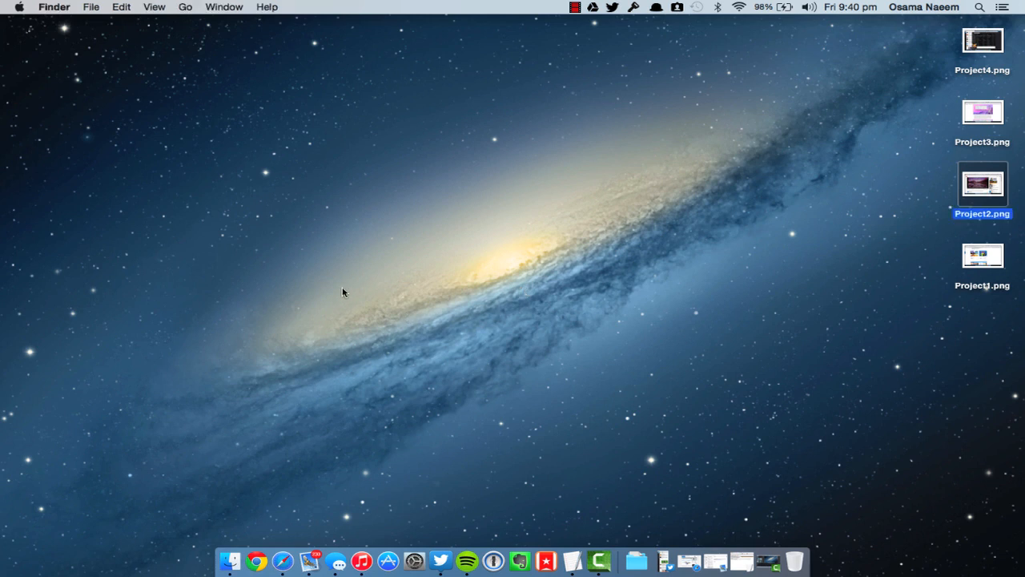
mouse_move(184, 165)
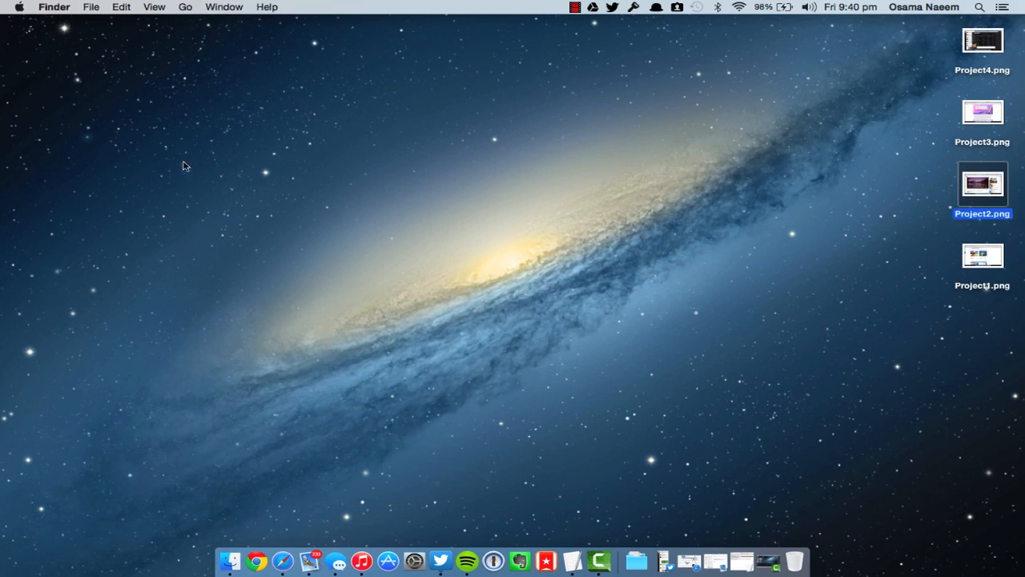
mouse_move(464, 561)
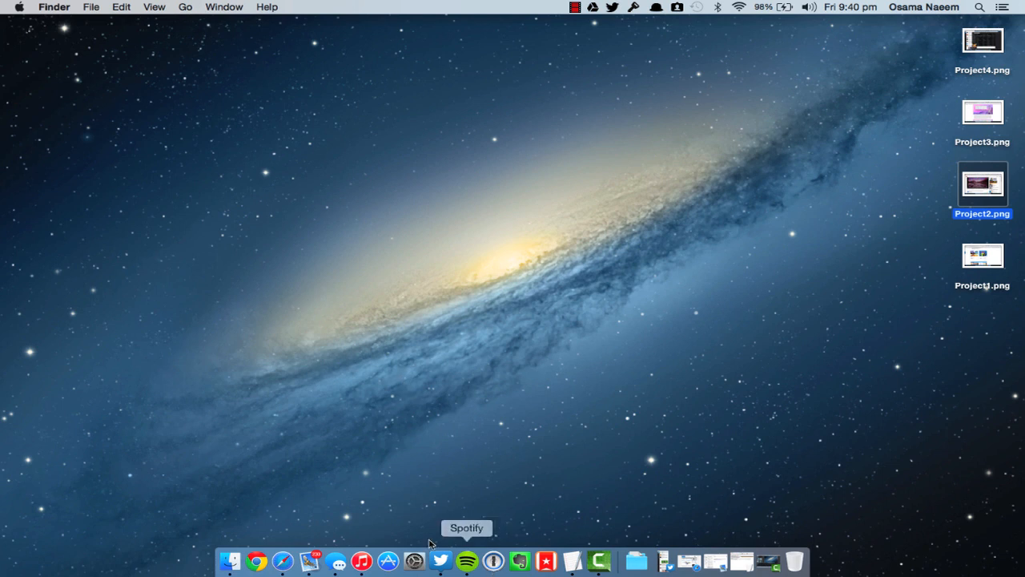
Show the App Store's Featured storefront with OS X Yosemite and best new apps, then close it.
click(388, 561)
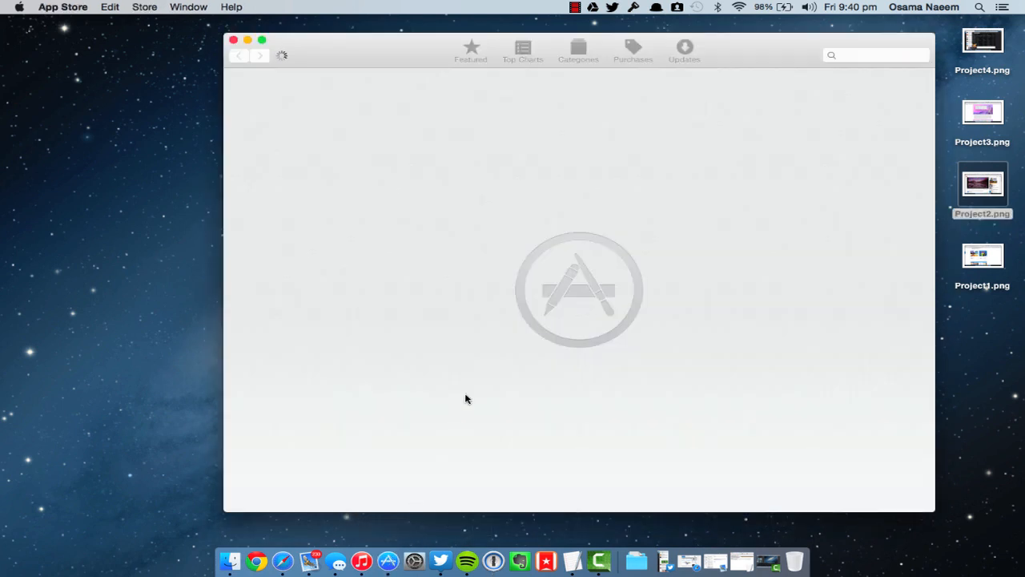
mouse_move(500, 272)
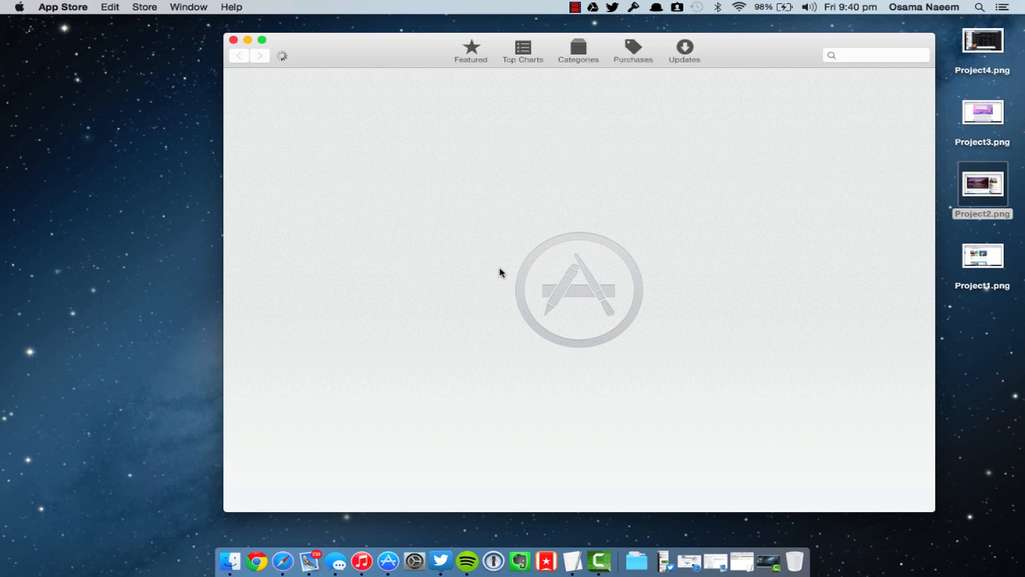
click(471, 47)
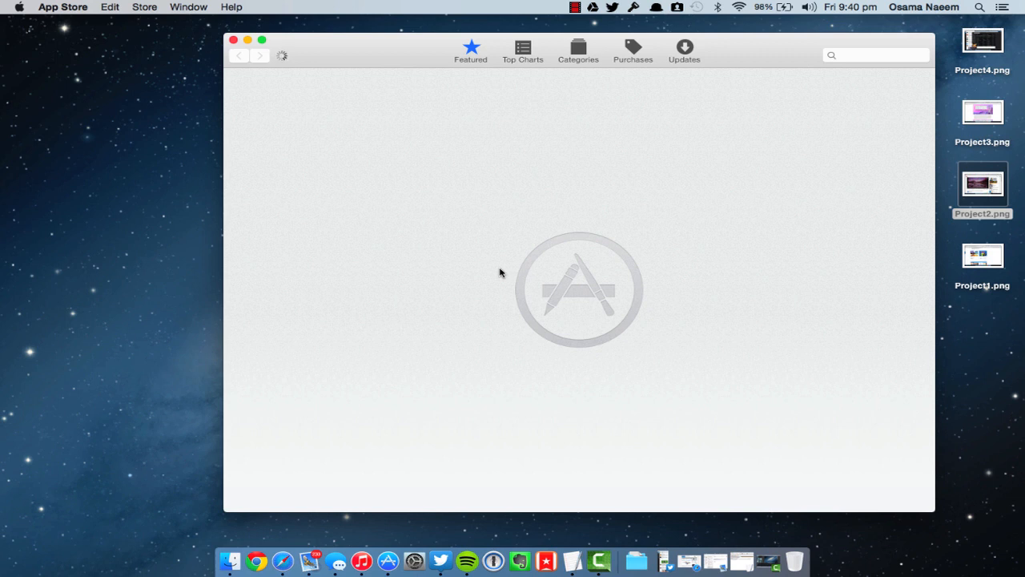
mouse_move(444, 19)
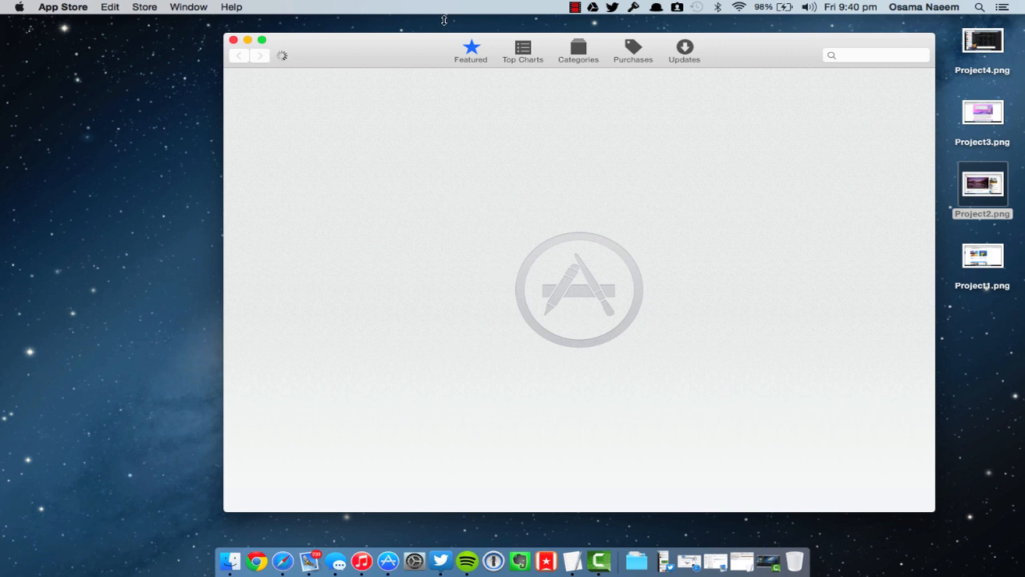
mouse_move(124, 121)
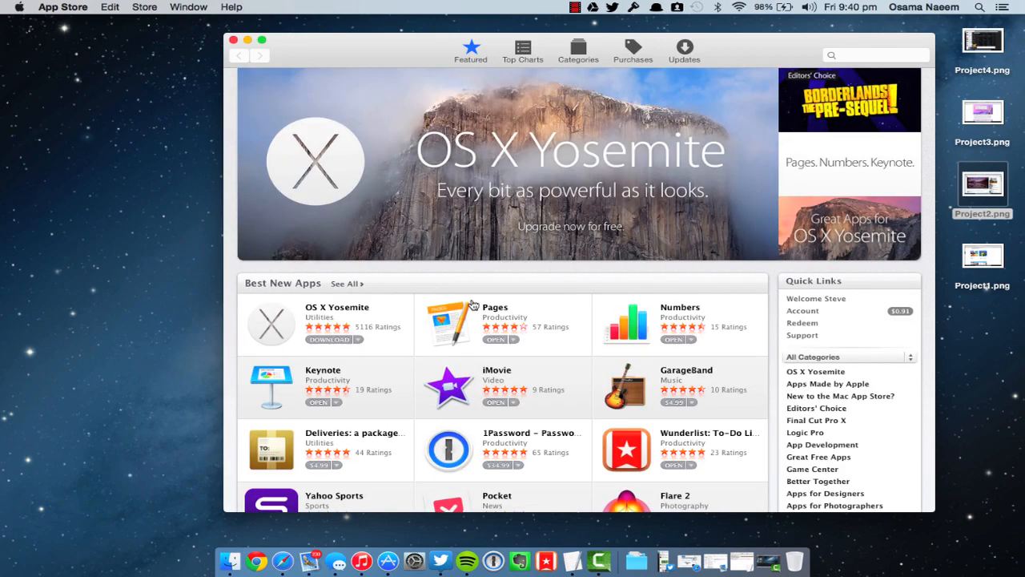
mouse_move(537, 193)
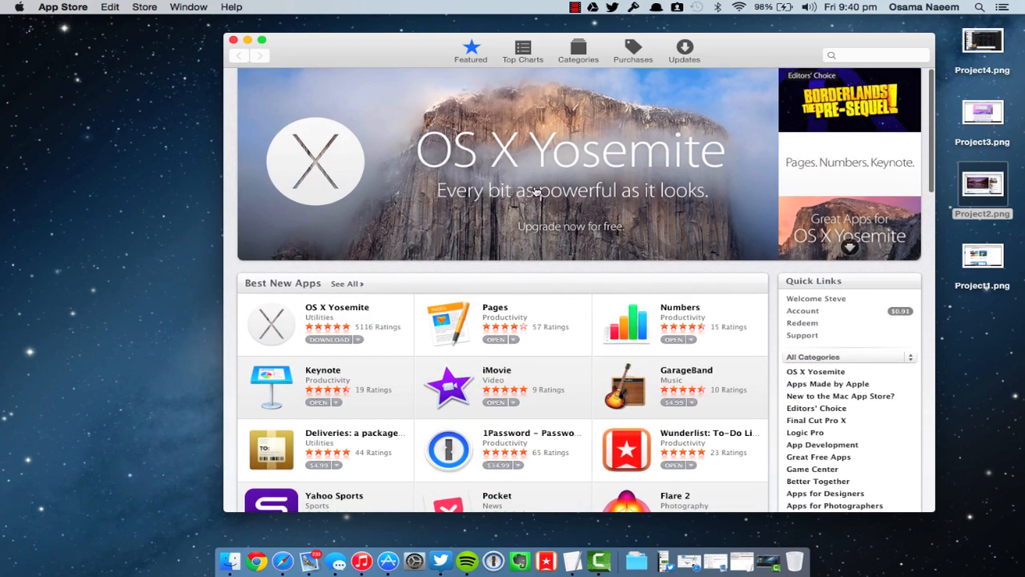
click(239, 54)
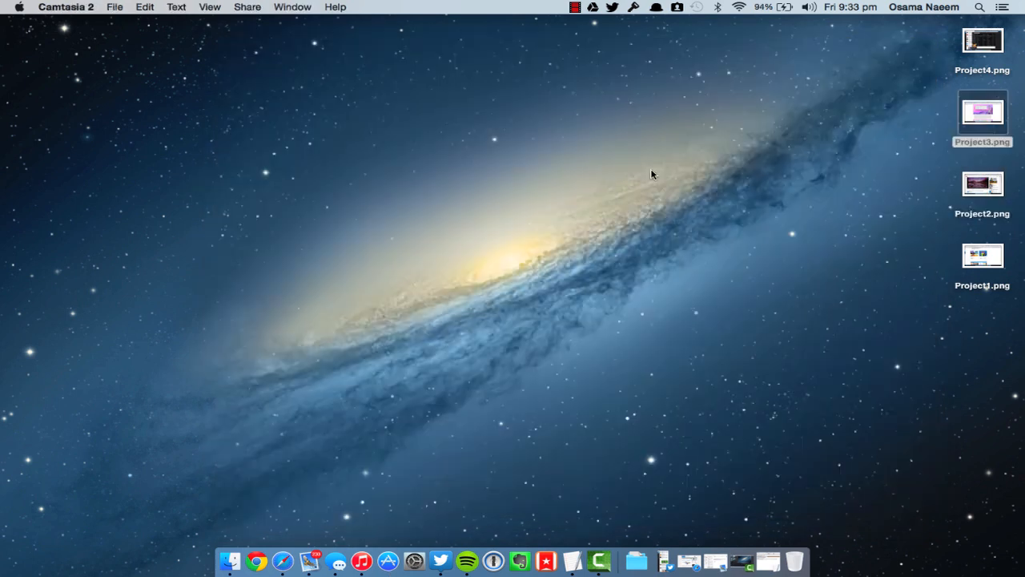
mouse_move(400, 154)
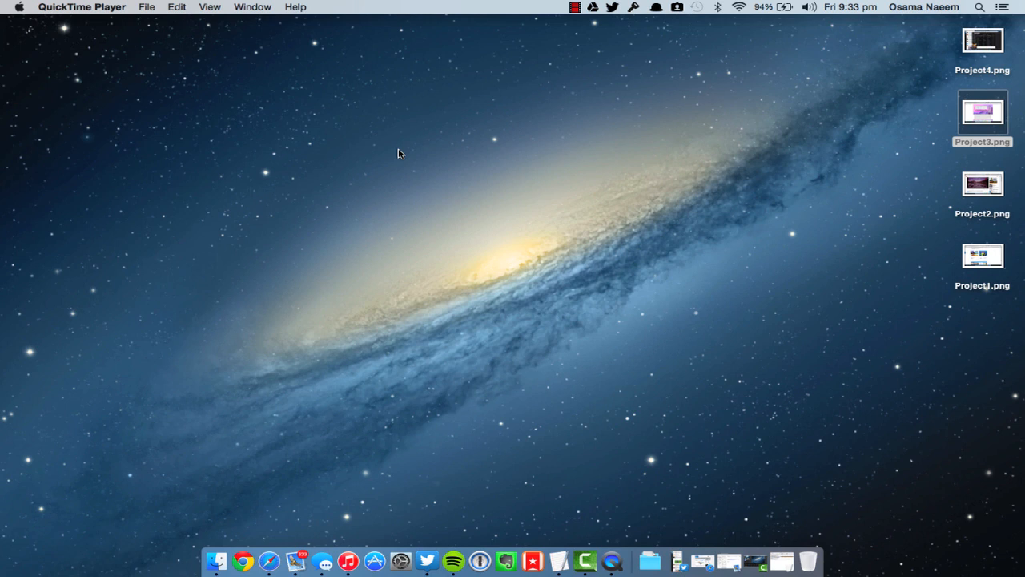
Start a new QuickTime movie recording using the connected iPad as the video source.
click(147, 6)
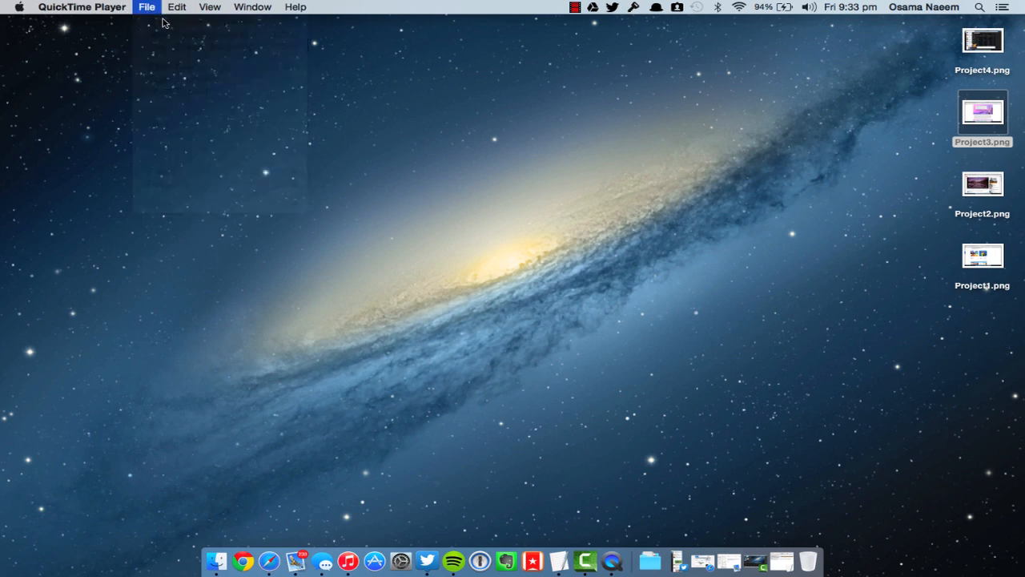
click(147, 6)
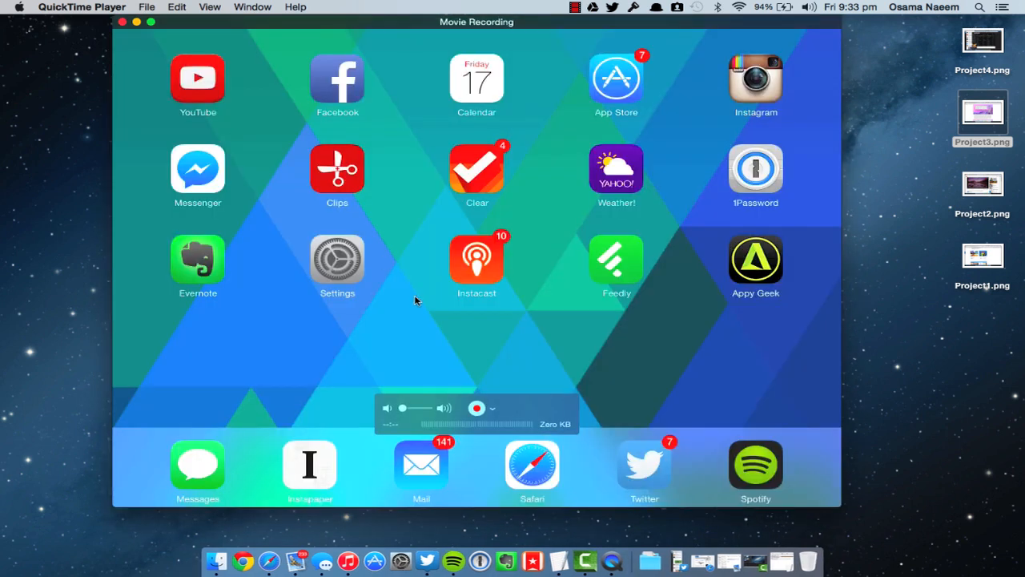
mouse_move(493, 409)
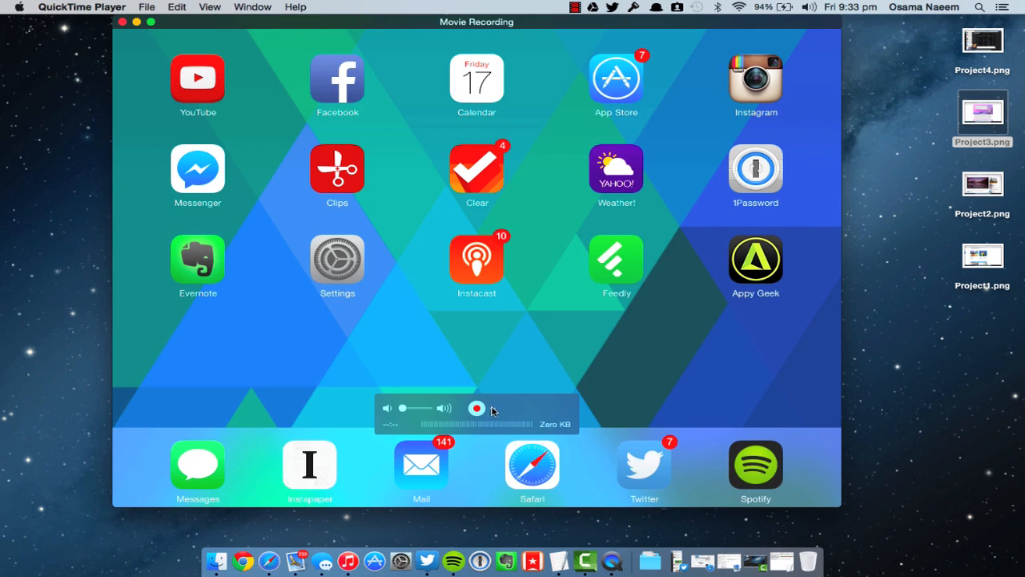
click(493, 409)
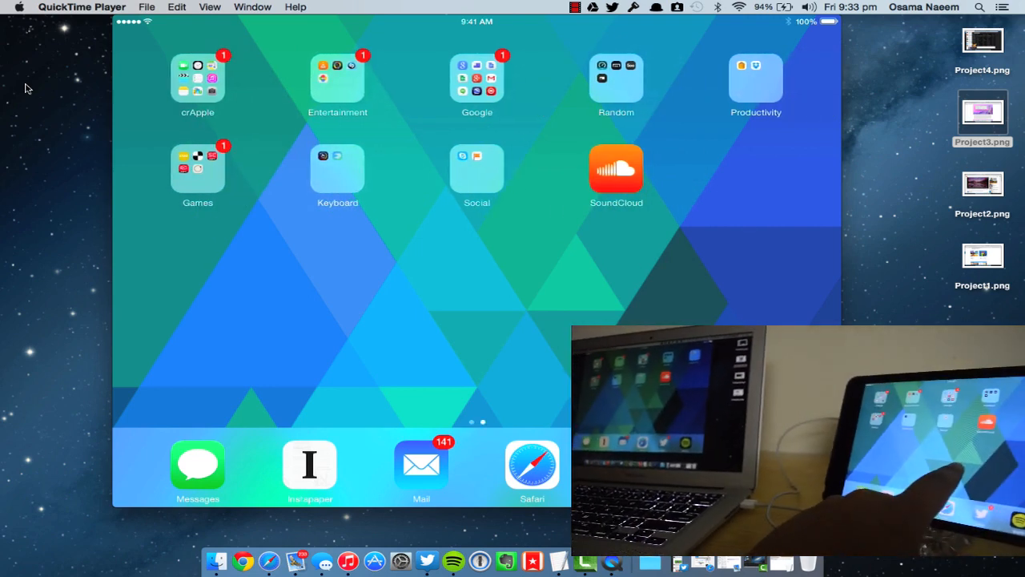
scroll(left, 3)
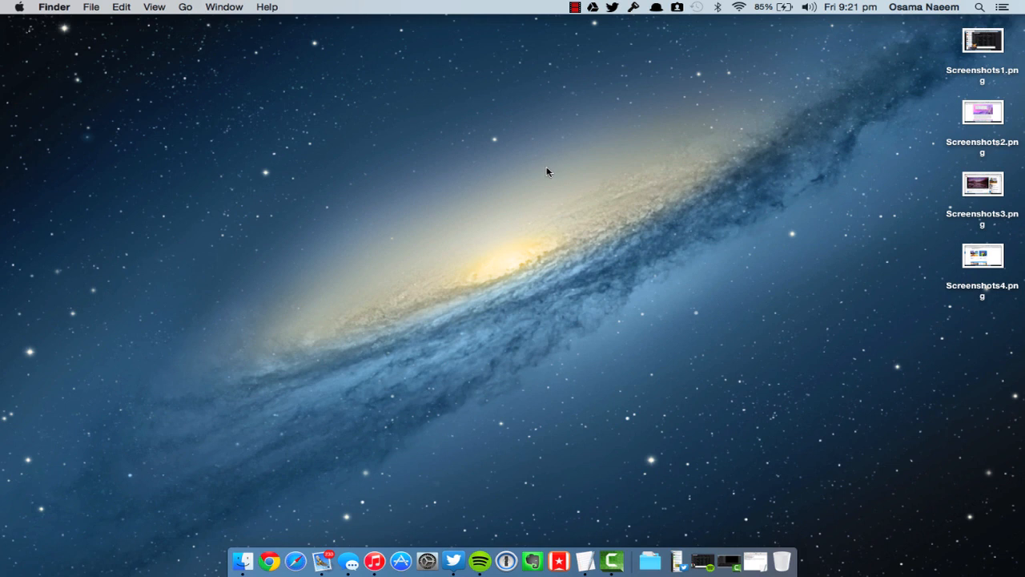
mouse_move(392, 237)
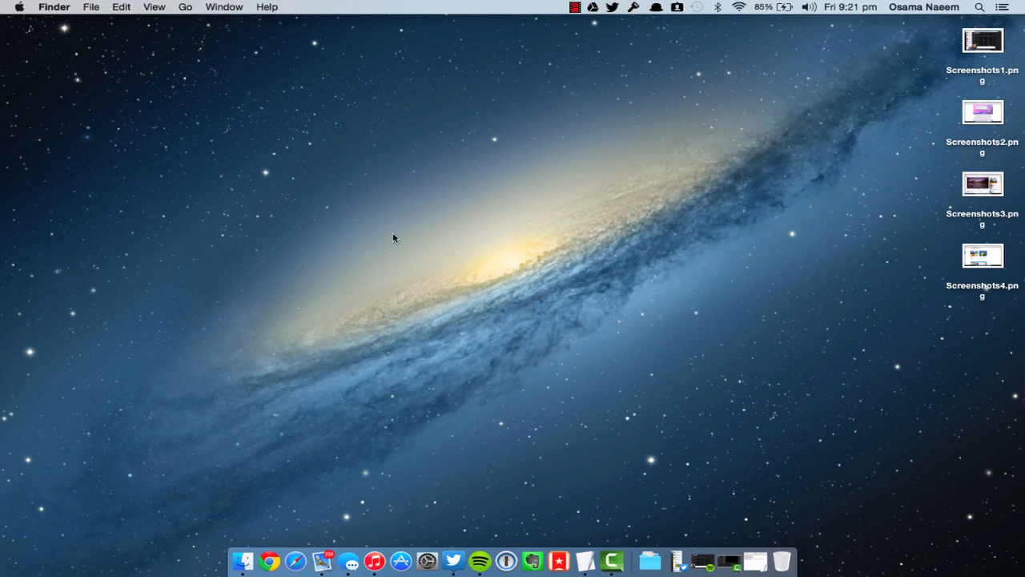
Bring up the Accessibility pane of System Preferences from the Apple menu.
click(19, 6)
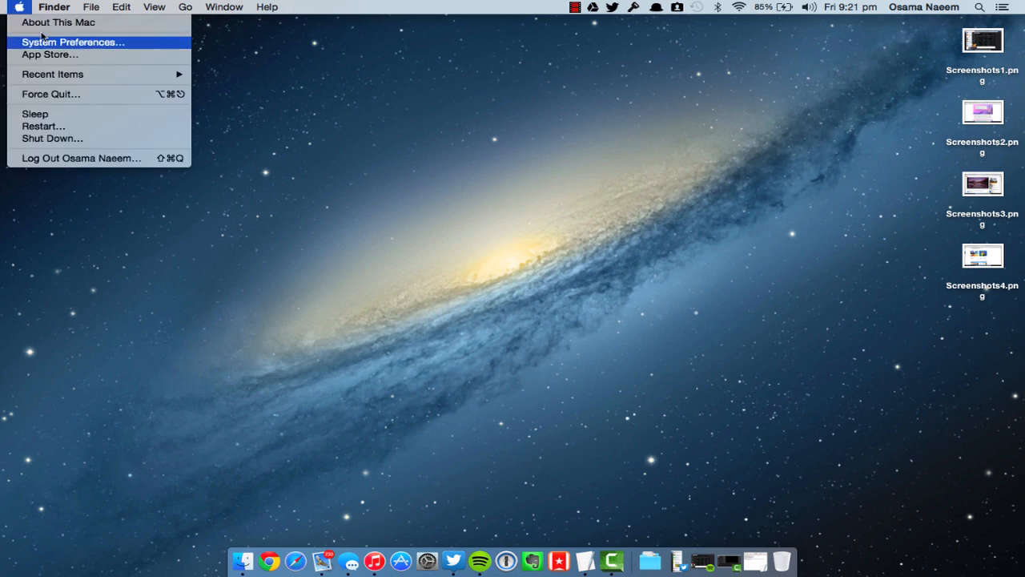
click(74, 42)
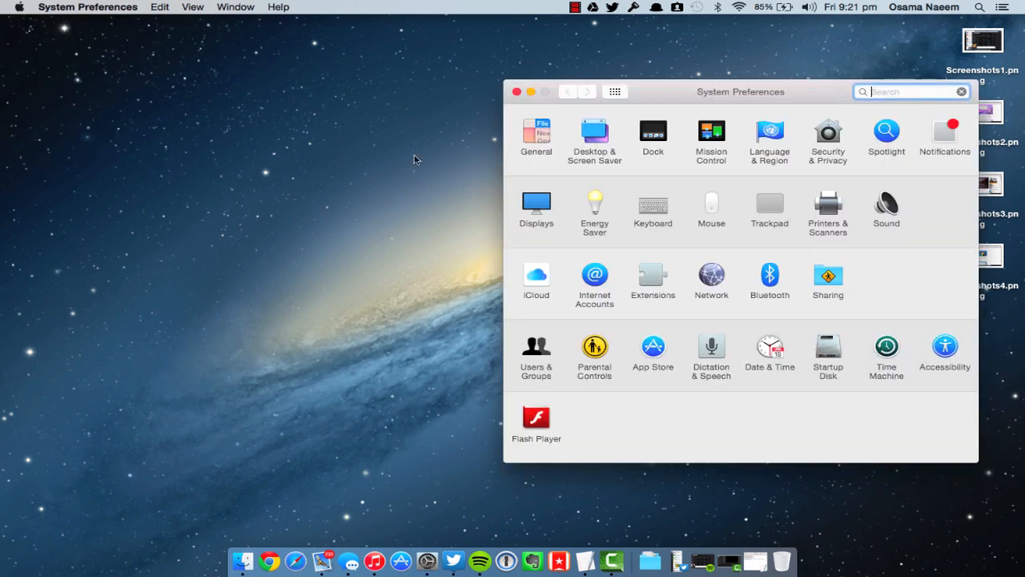
drag(740, 91, 477, 58)
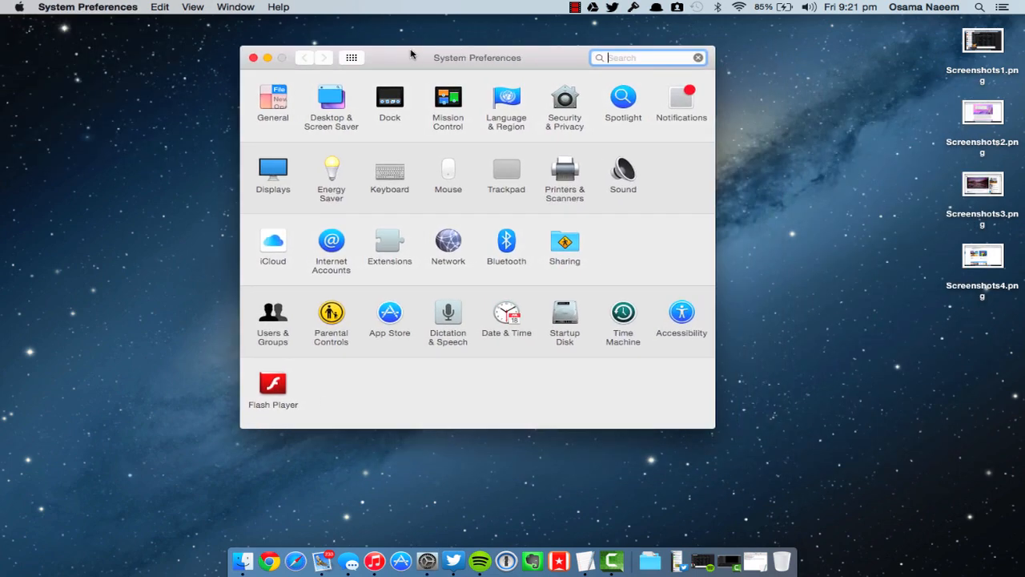
mouse_move(682, 314)
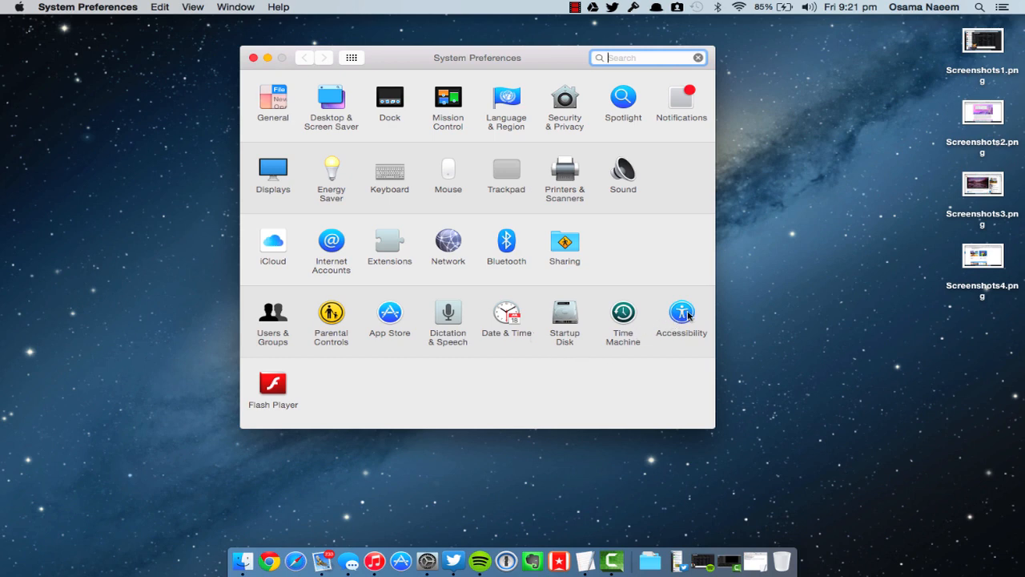
click(681, 311)
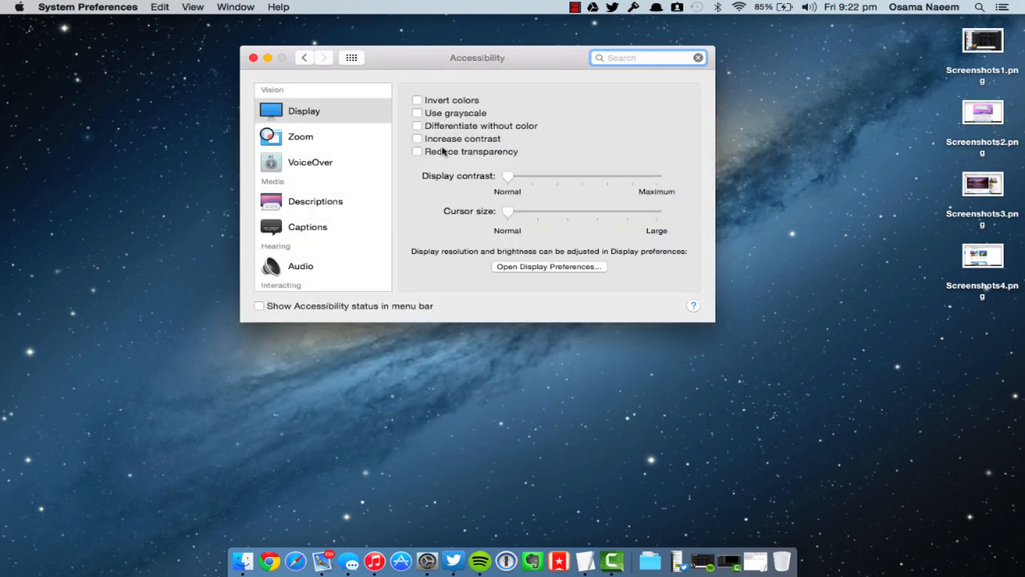
Switch Reduce transparency on, then back off, and close System Preferences.
click(416, 150)
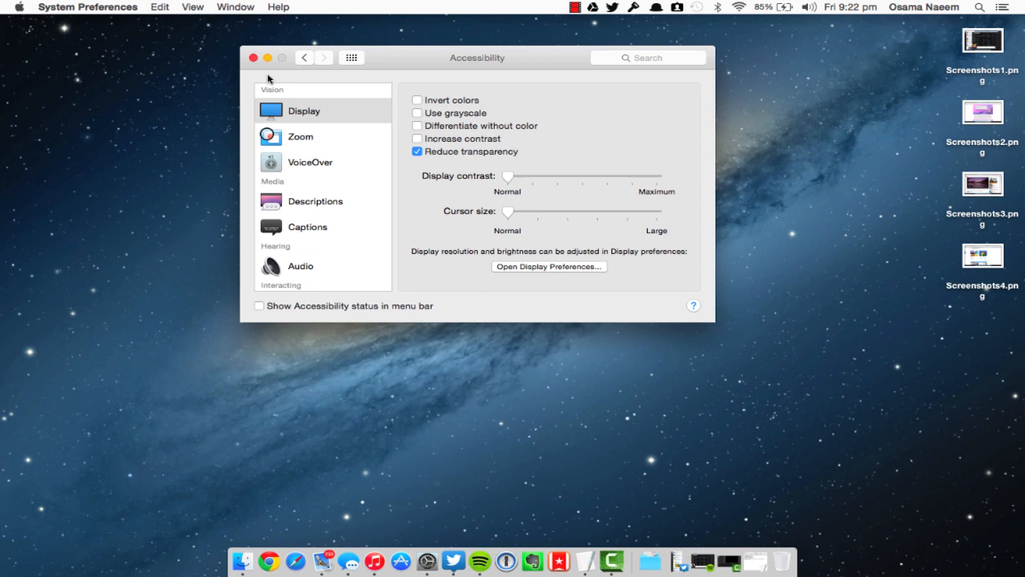
click(253, 58)
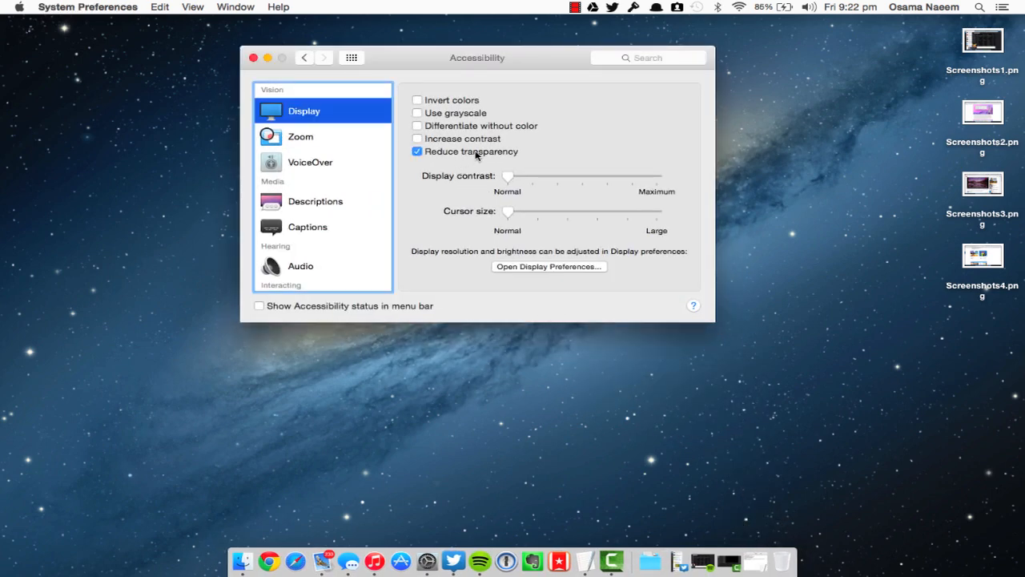
click(417, 151)
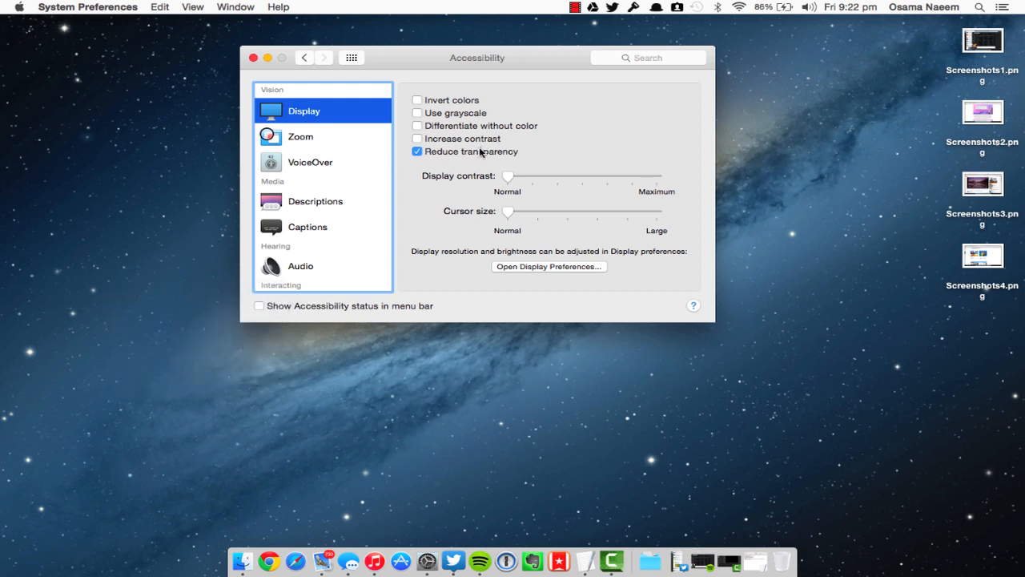
click(416, 150)
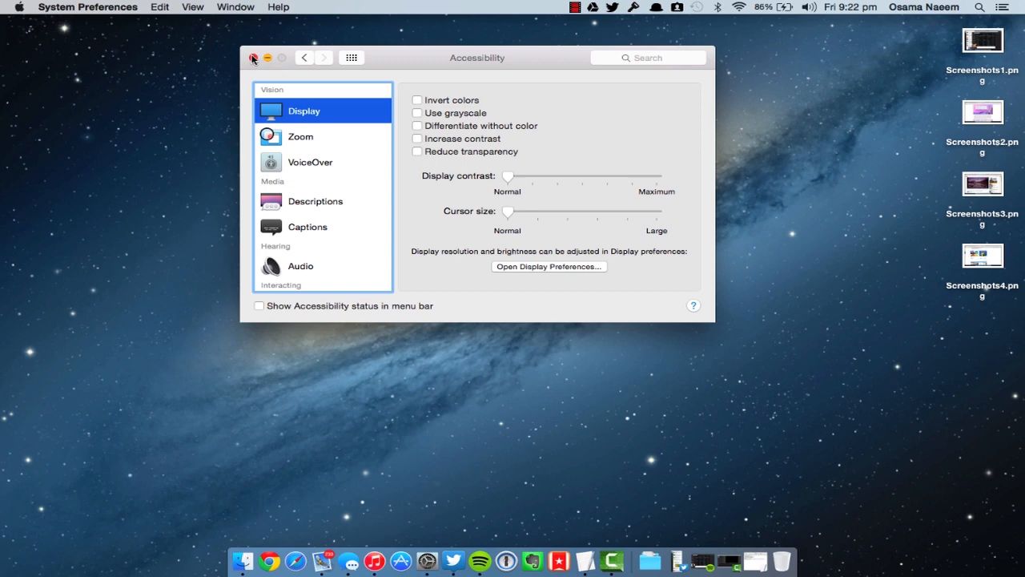
click(253, 58)
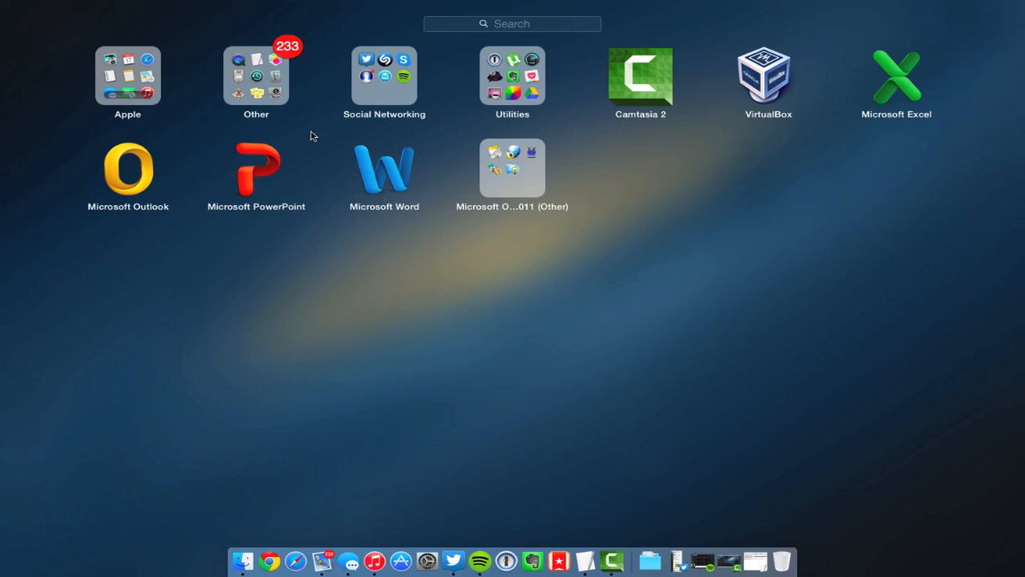
Browse Launchpad's Other folder through to its second page with Photo Booth.
click(256, 77)
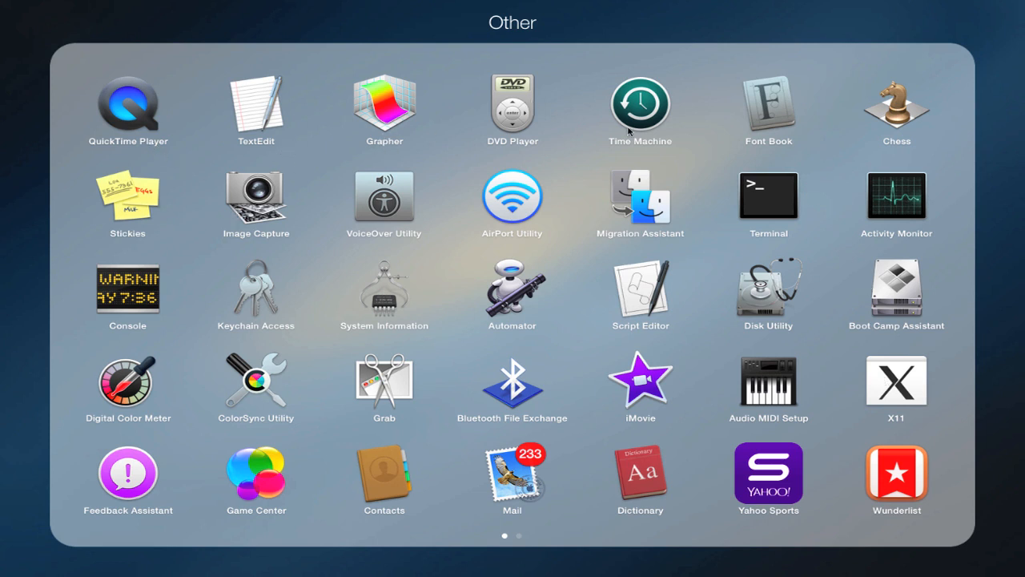
mouse_move(888, 128)
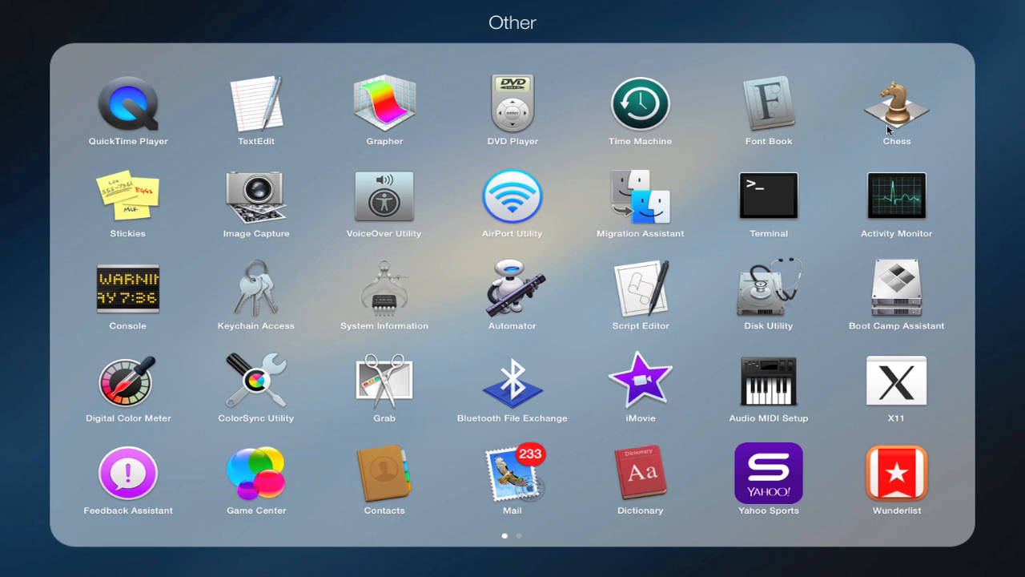
mouse_move(743, 324)
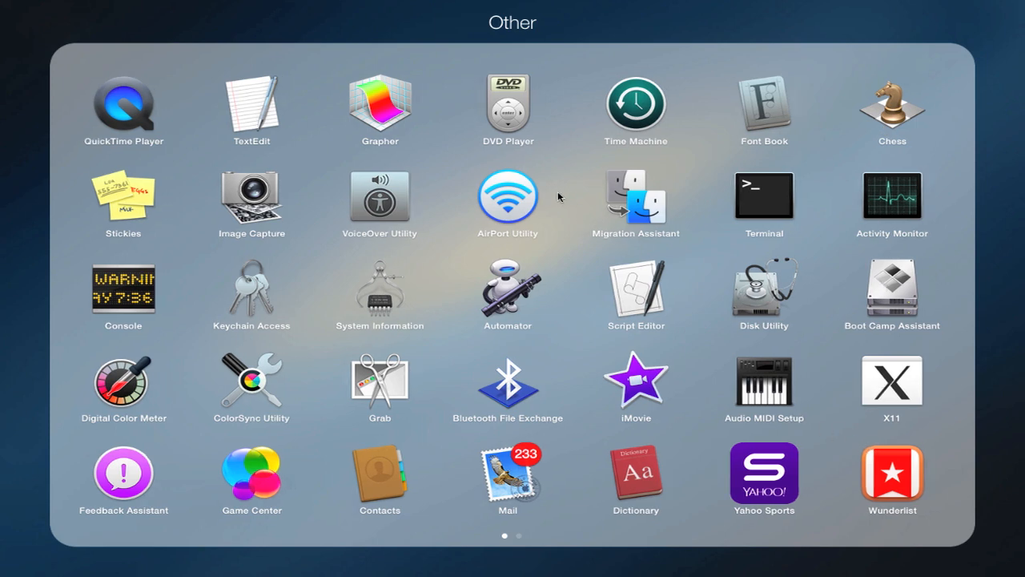
scroll(left, 3)
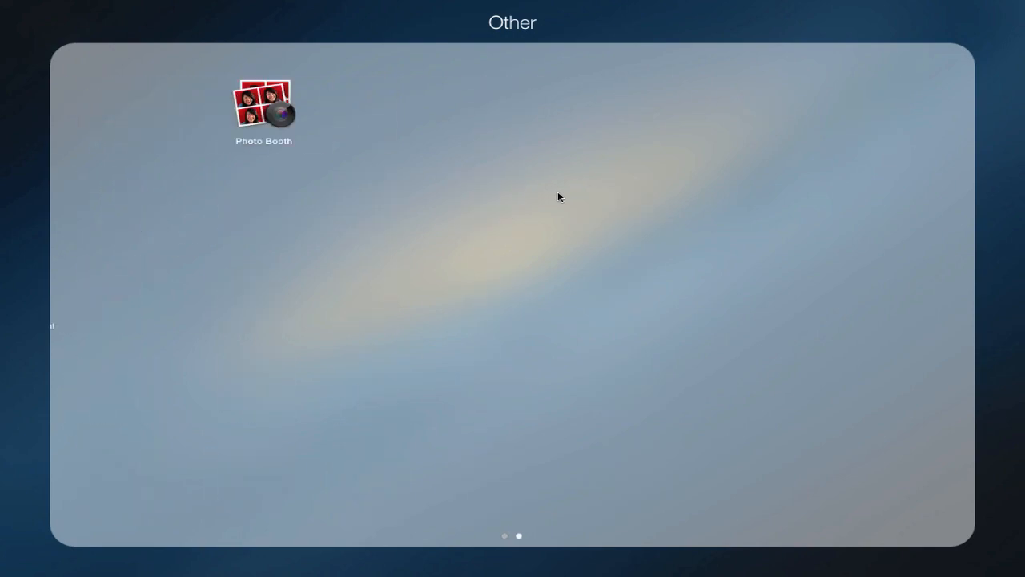
scroll(left, 3)
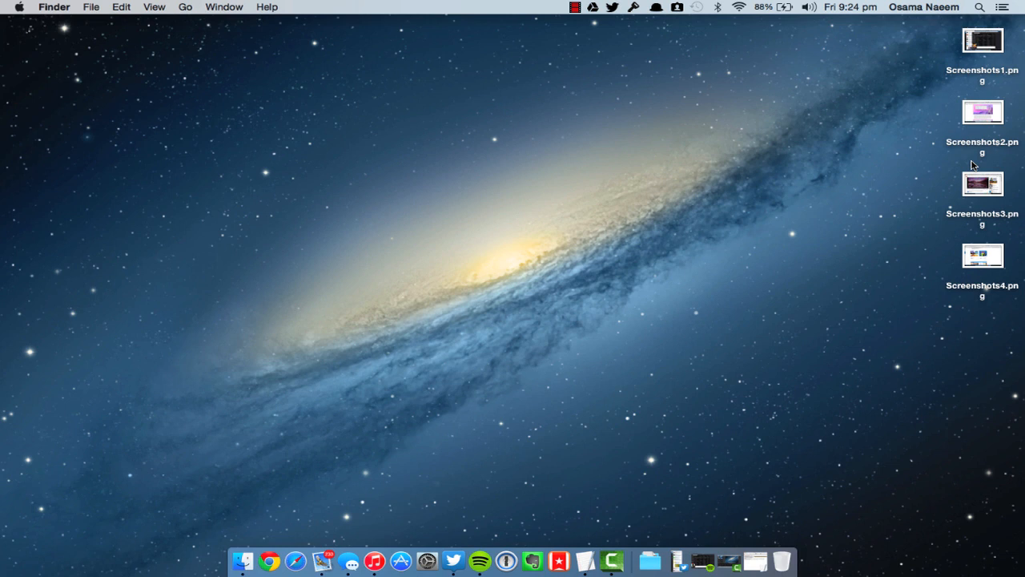
mouse_move(783, 280)
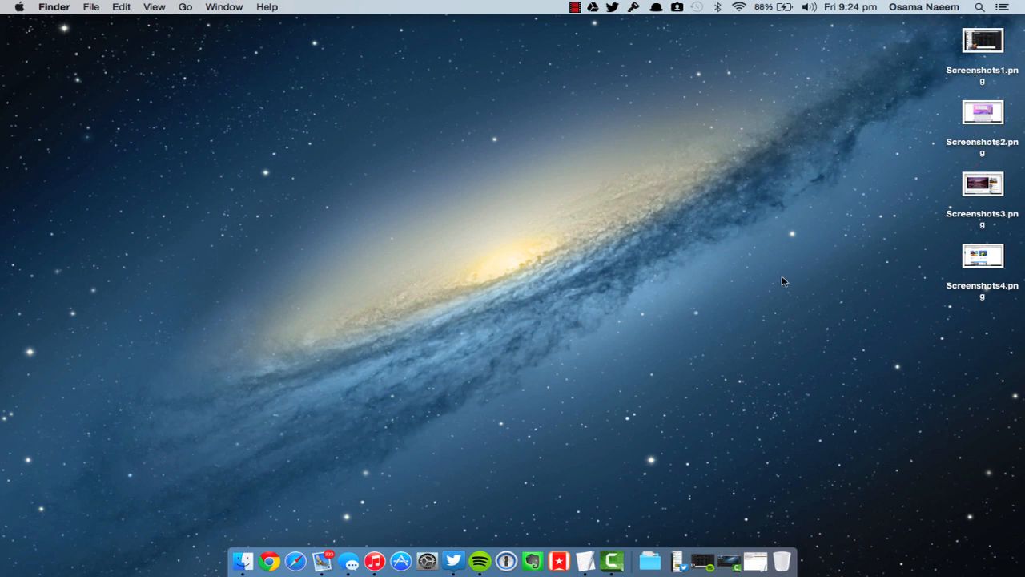
mouse_move(934, 36)
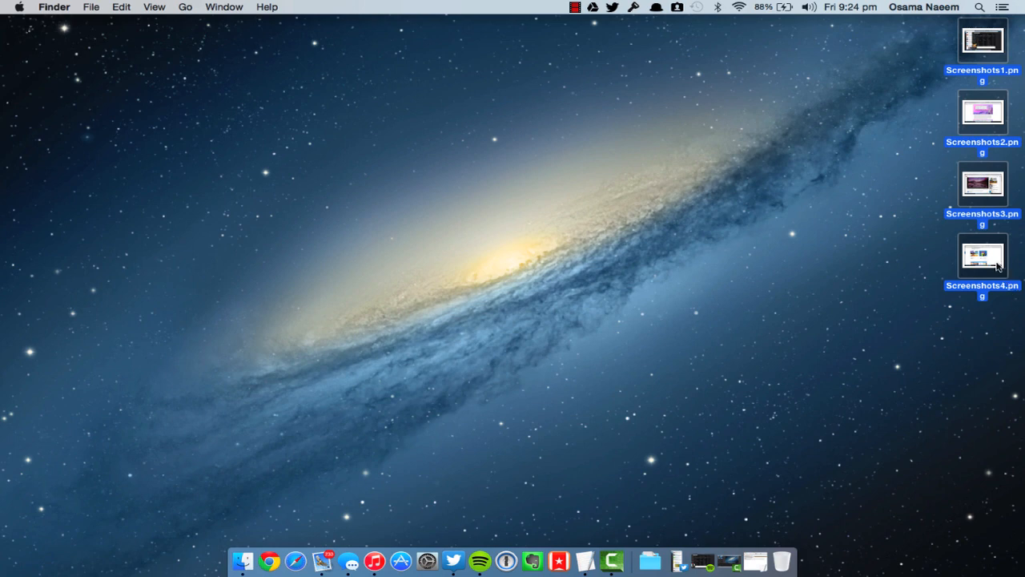
Start Rename 4 Items on the selected screenshots, keeping the Format rename mode.
right_click(981, 256)
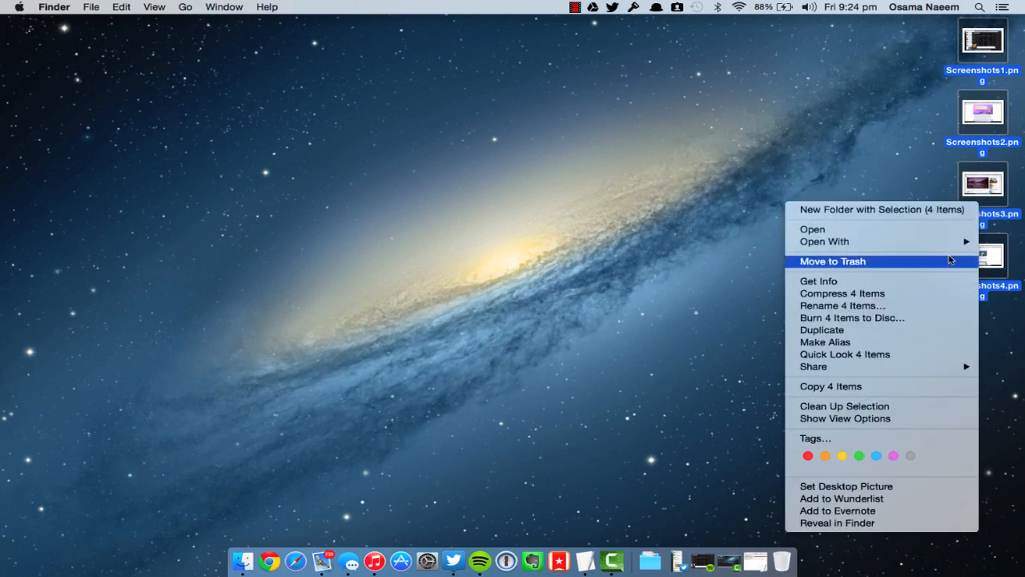
click(842, 304)
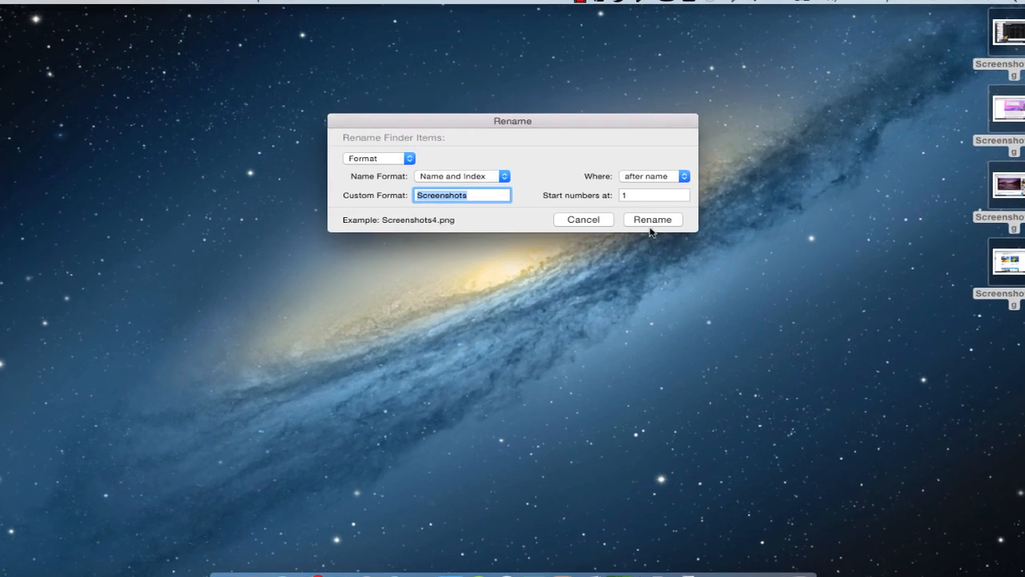
click(376, 158)
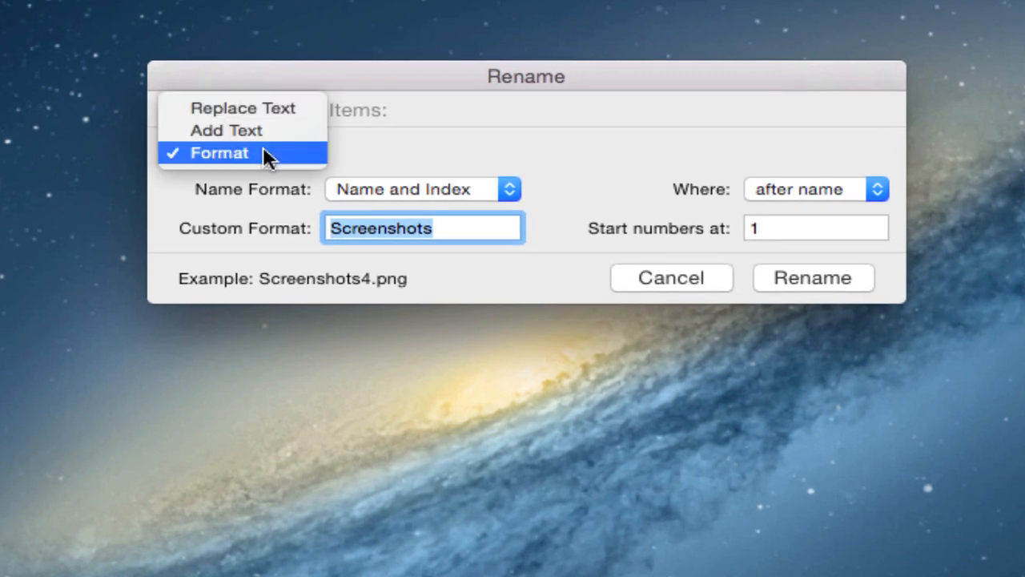
click(218, 153)
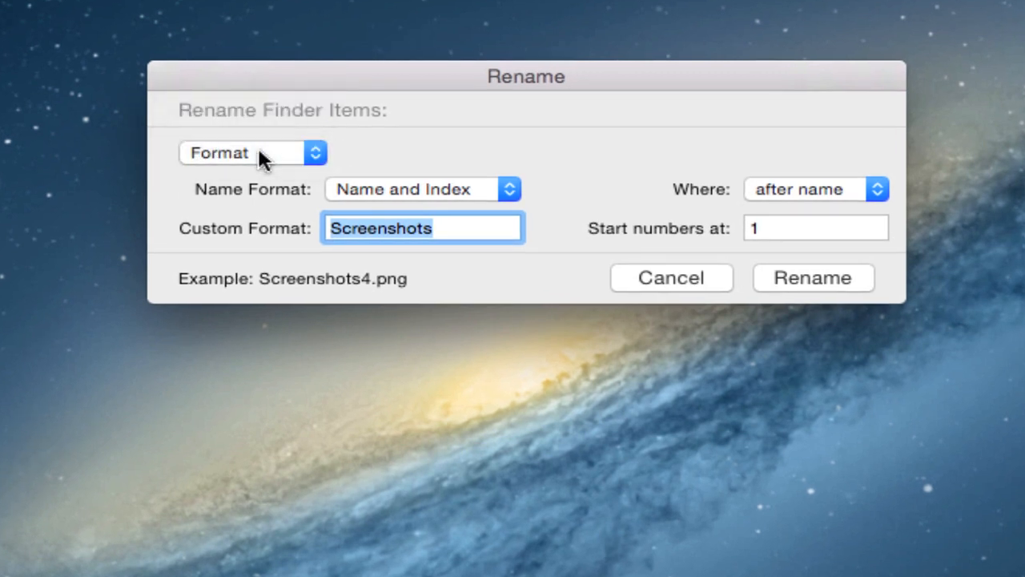
mouse_move(388, 192)
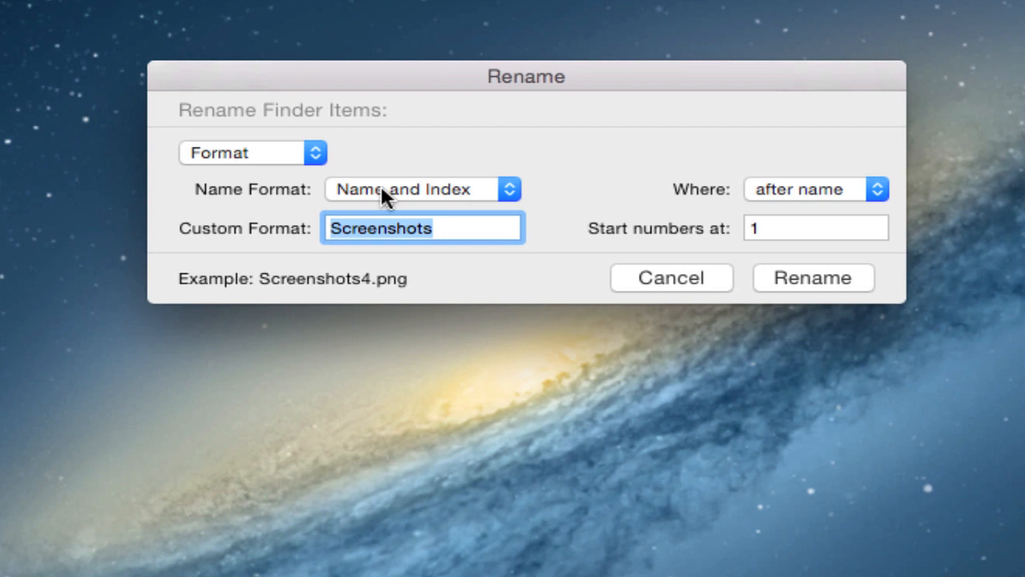
Compare the Name and Counter and date-stamped styles, settling on Name and Index.
click(423, 189)
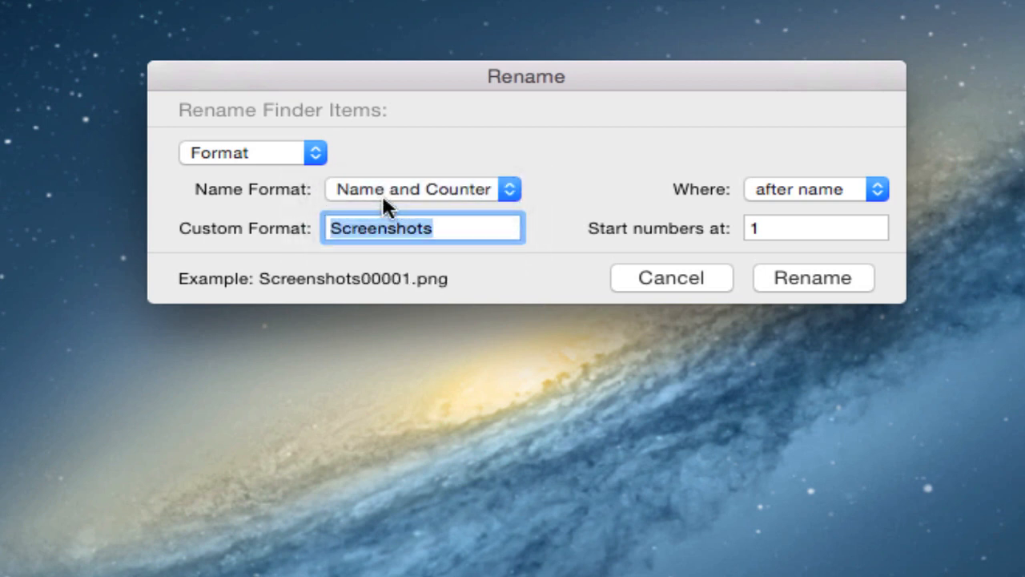
click(423, 189)
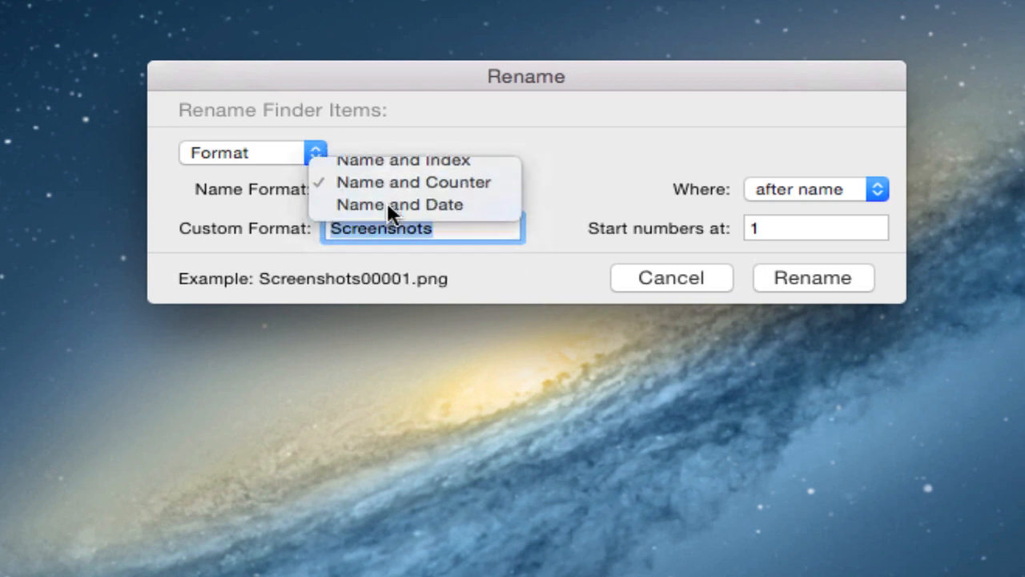
click(399, 205)
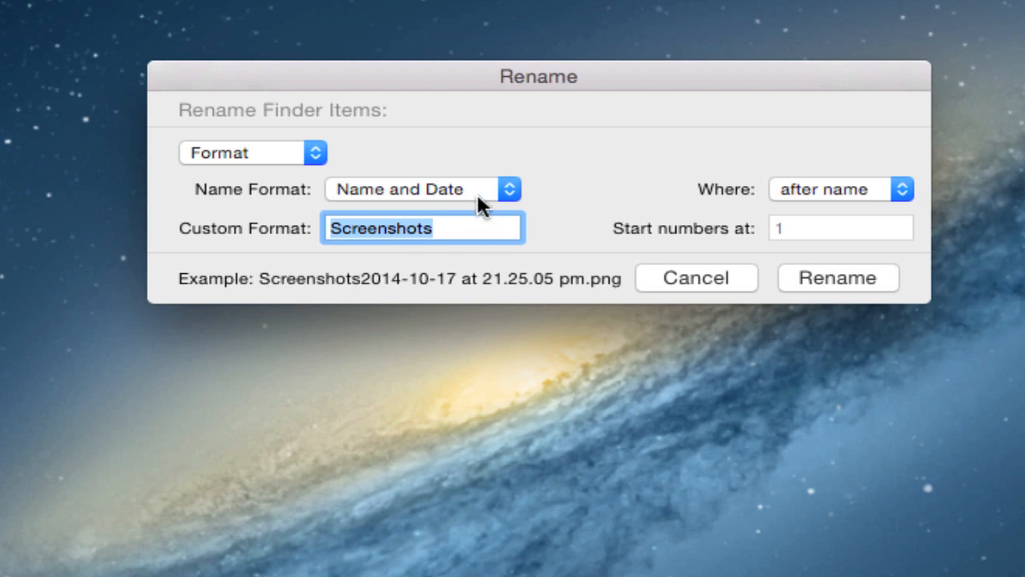
click(426, 189)
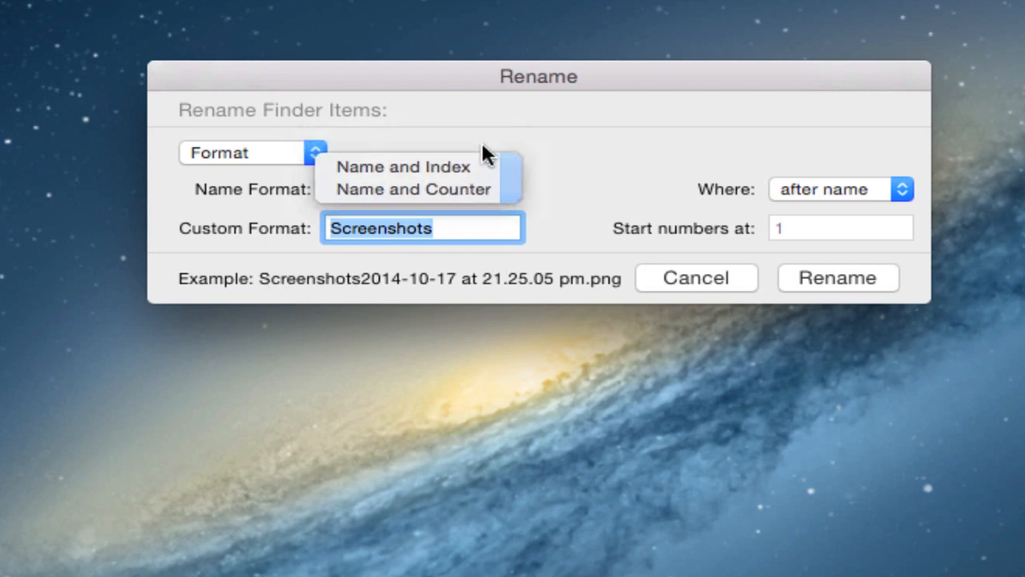
click(404, 166)
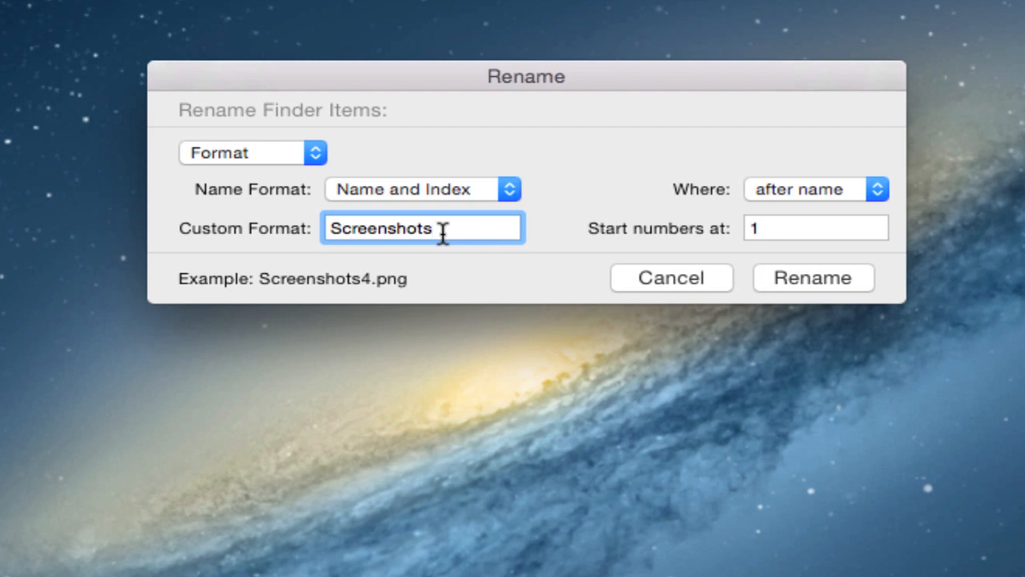
Set the base name to Project with the index placed after the name.
double_click(381, 227)
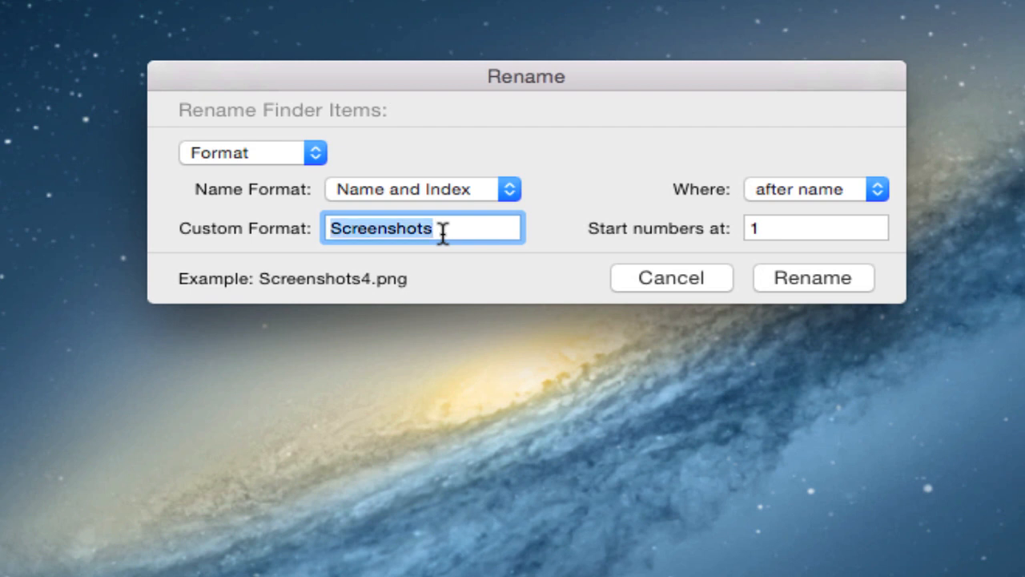
text(Project)
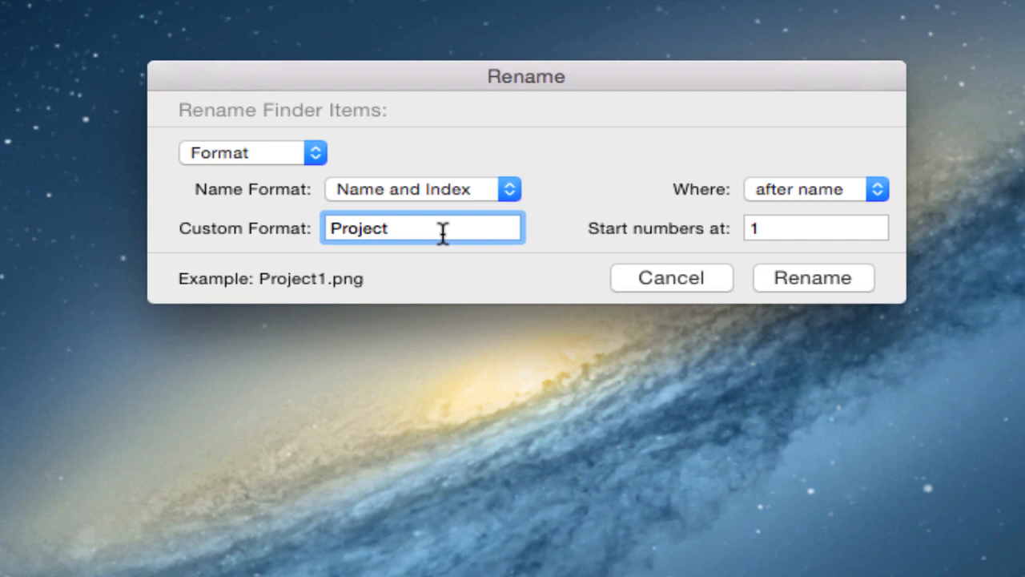
click(814, 189)
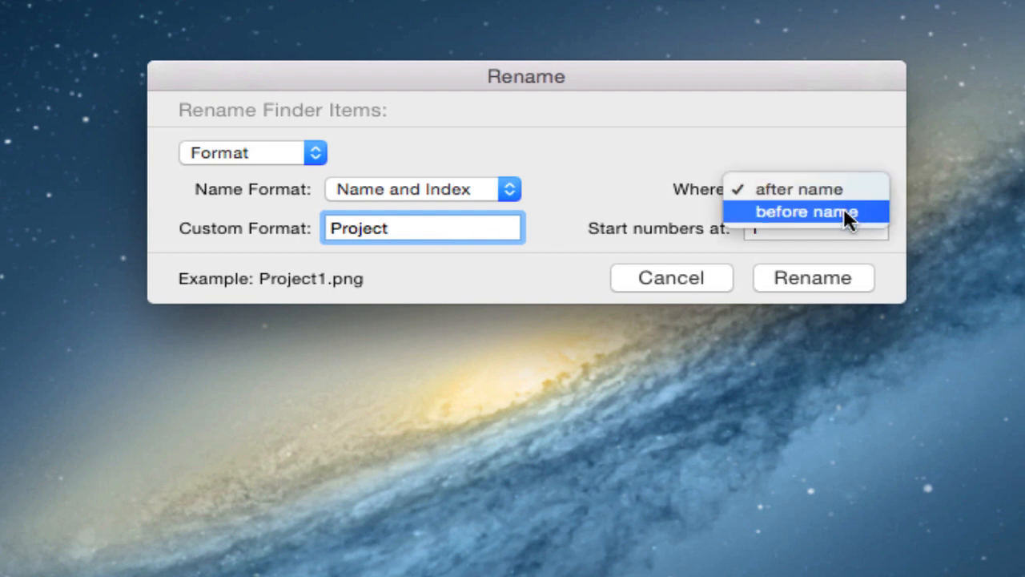
click(806, 211)
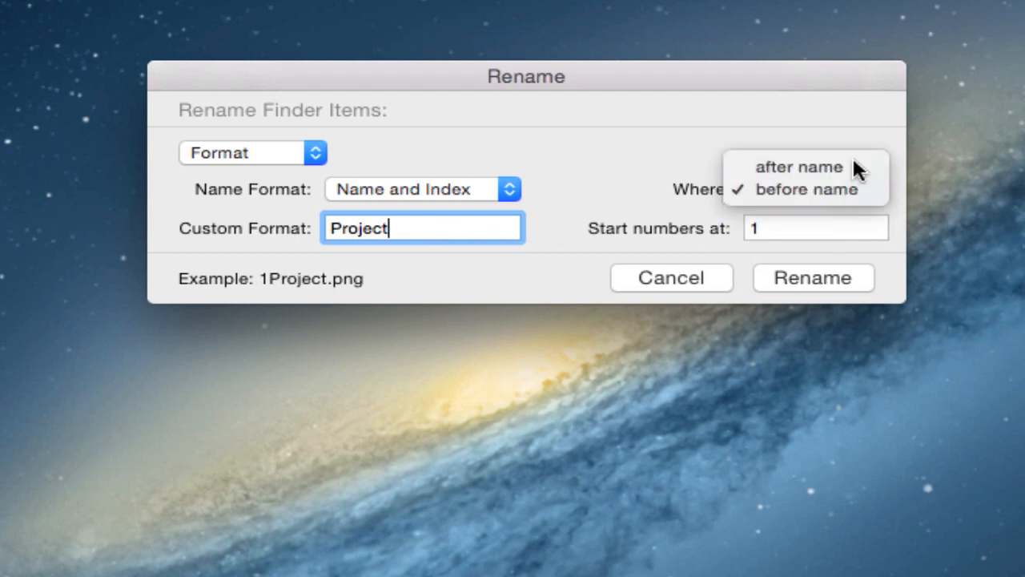
click(812, 277)
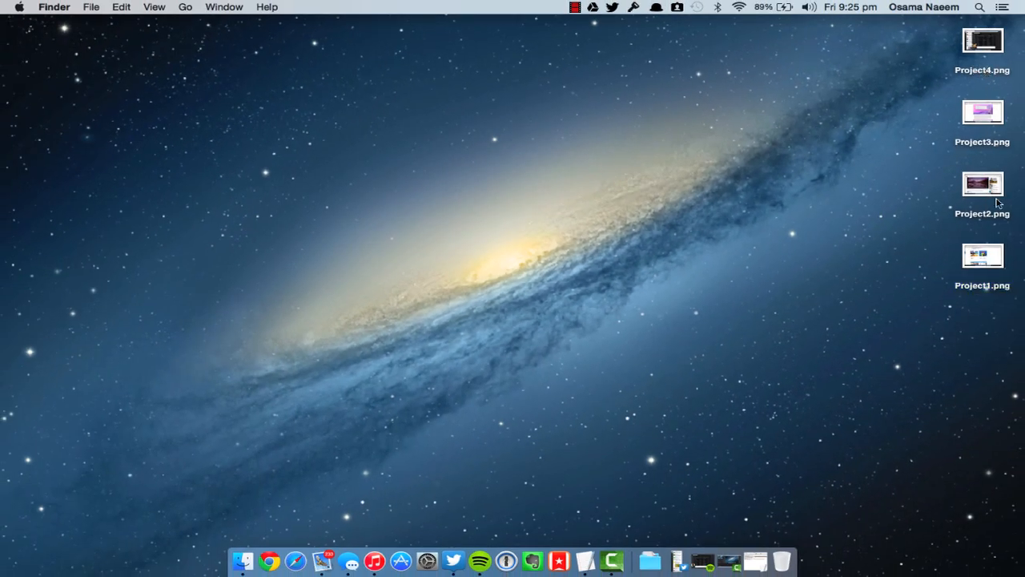
mouse_move(890, 198)
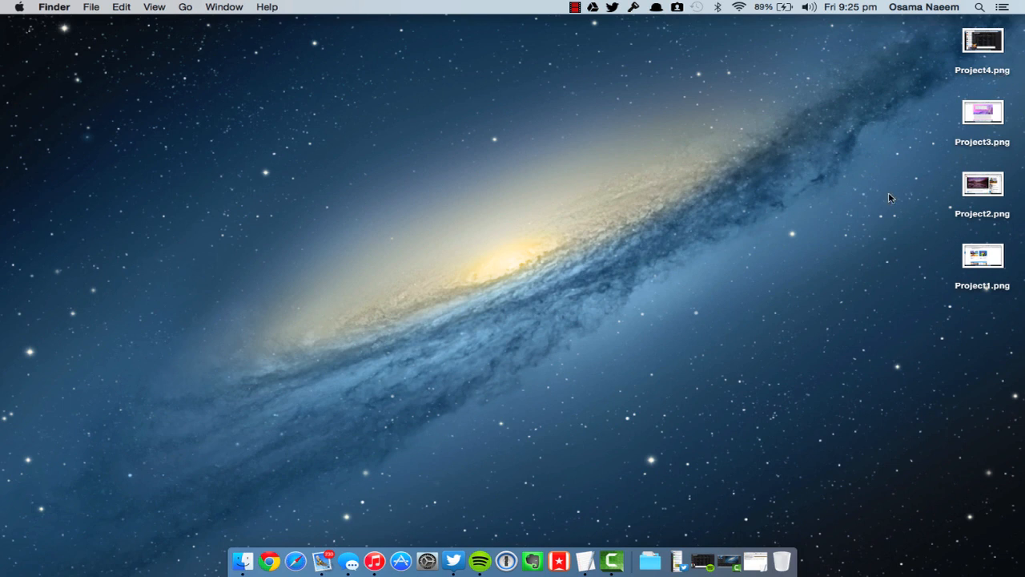
mouse_move(943, 41)
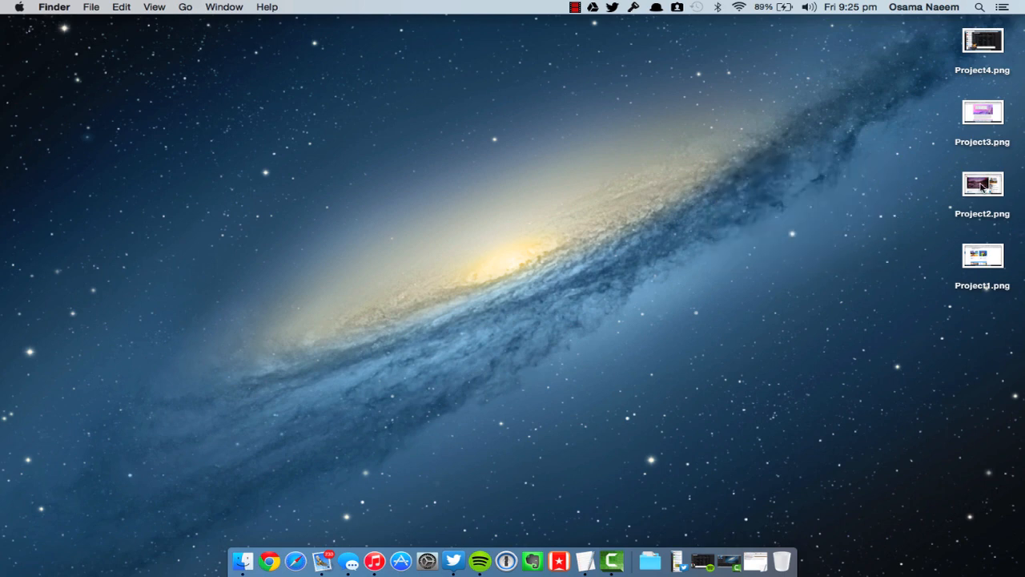
right_click(983, 185)
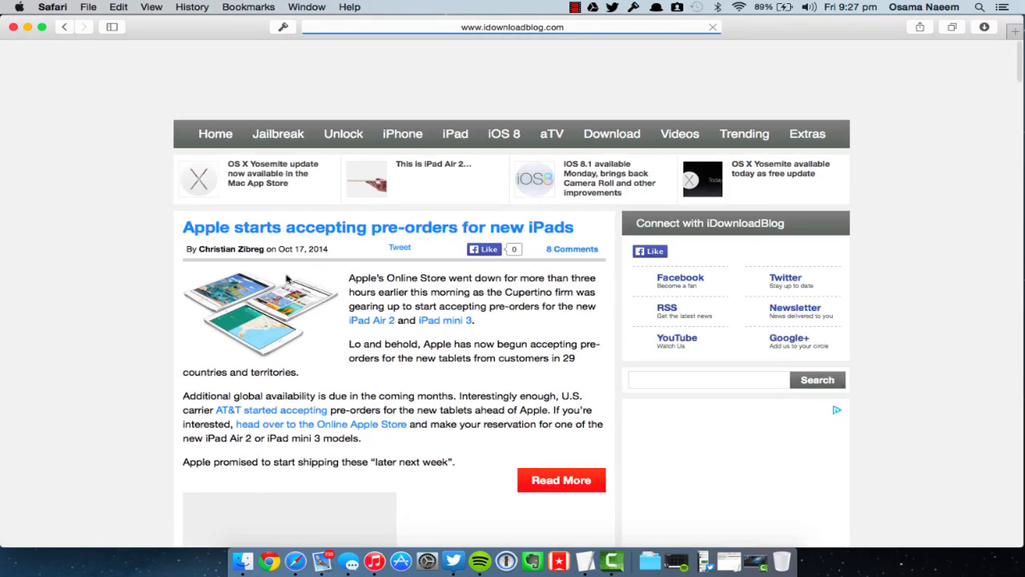
In Safari's Advanced preferences, switch Show full website address off and back on.
click(378, 224)
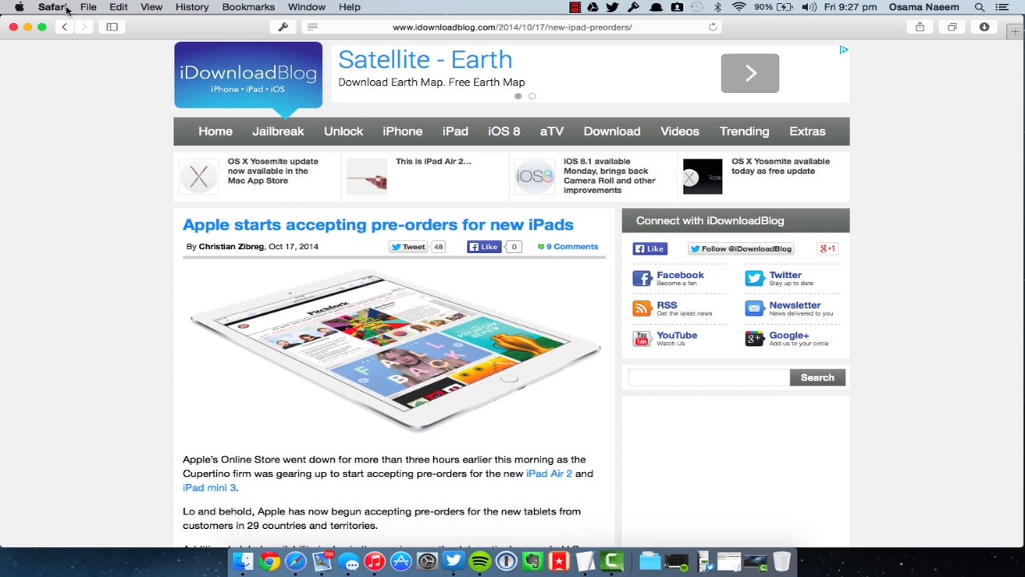
click(51, 6)
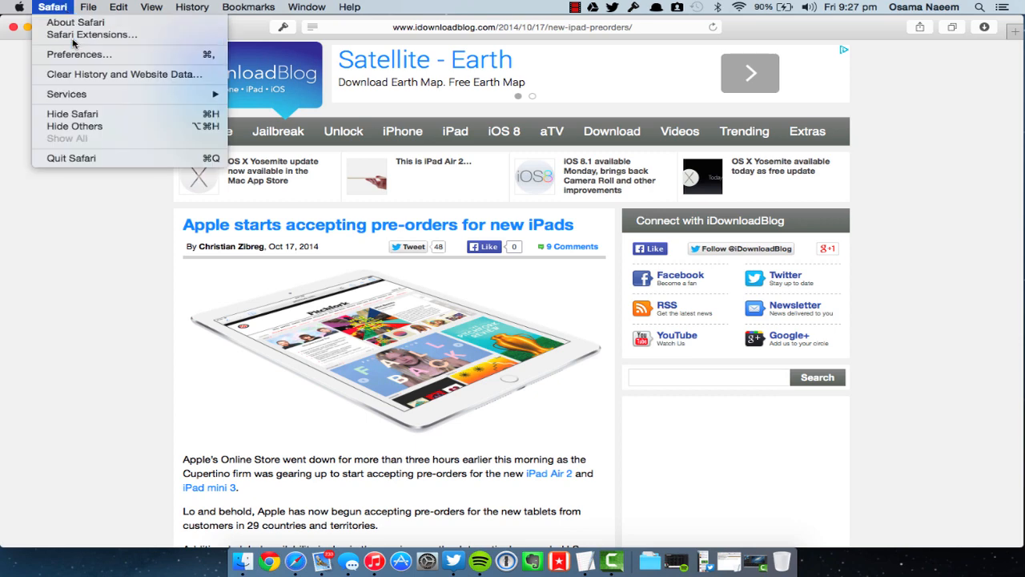
click(78, 54)
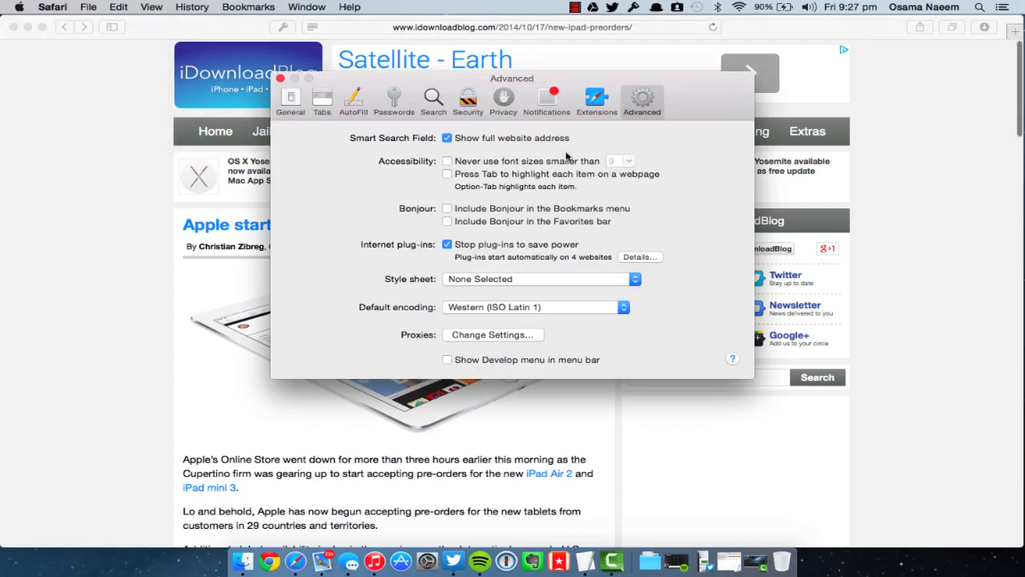
mouse_move(530, 142)
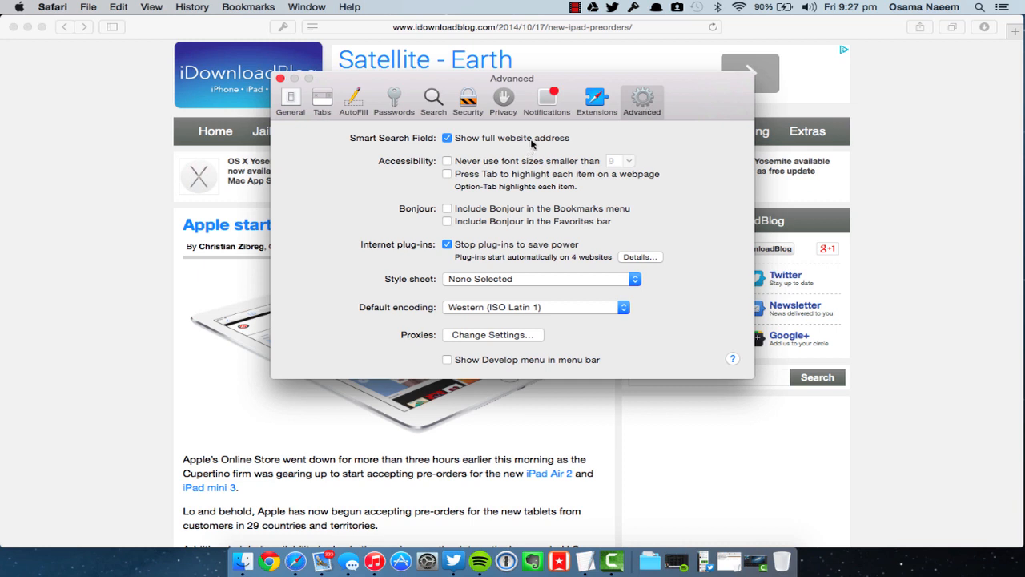
click(446, 138)
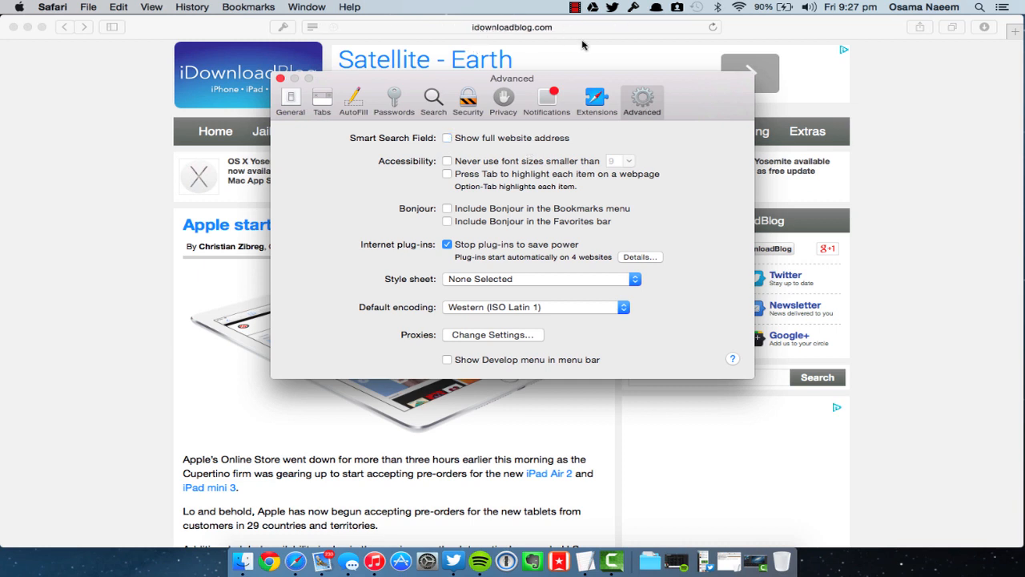
click(447, 138)
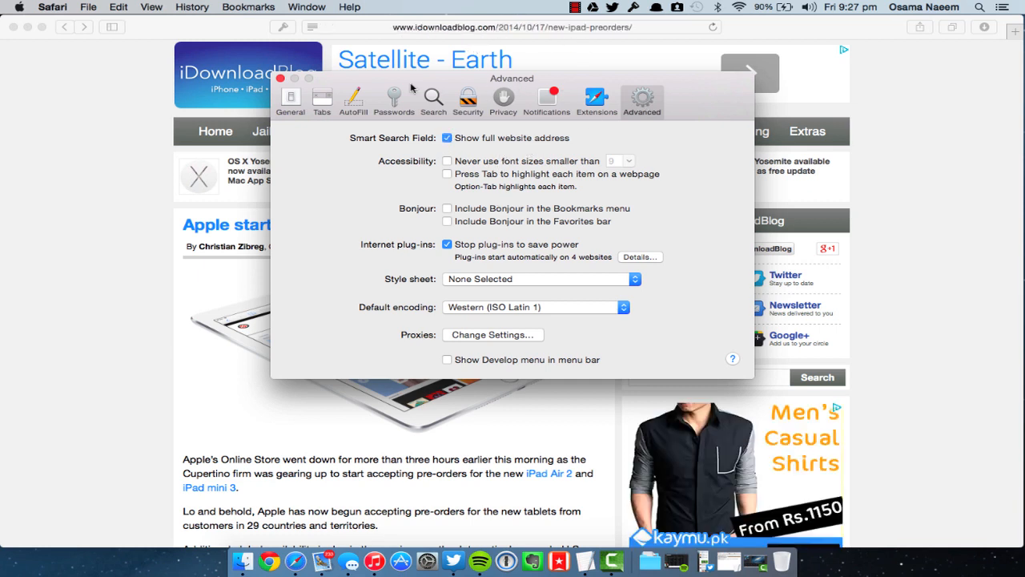
click(280, 78)
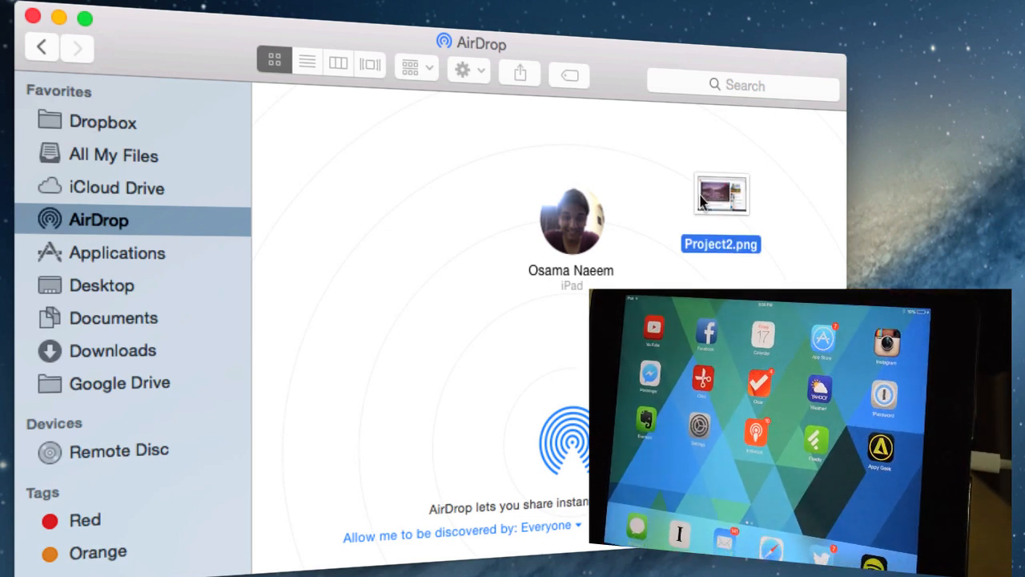
Drop Project2.png onto the iPad recipient to send it over AirDrop.
drag(721, 192, 570, 221)
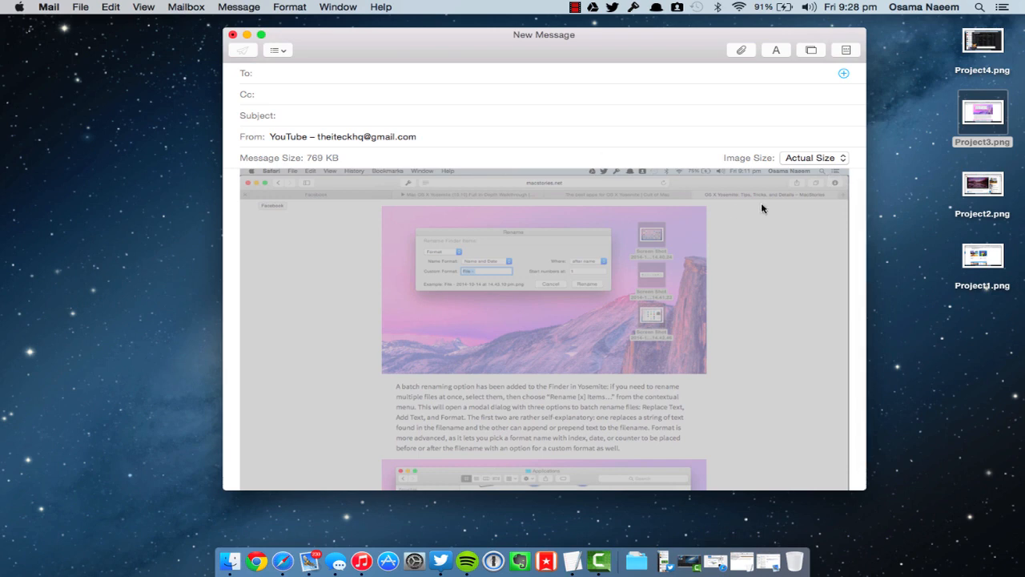
Enter Markup on the attached screenshot and choose a dark purple drawing colour.
click(833, 180)
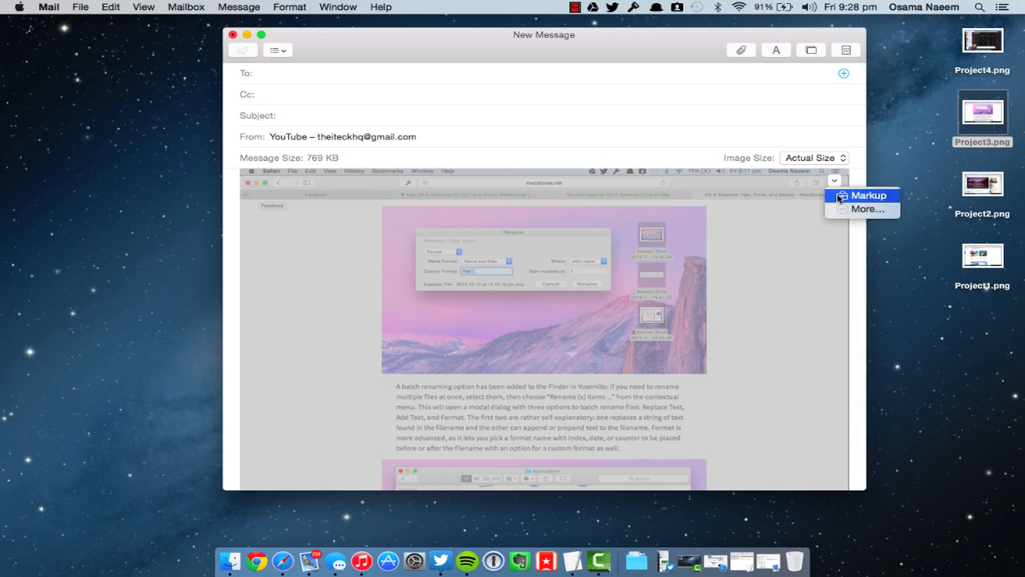
click(868, 195)
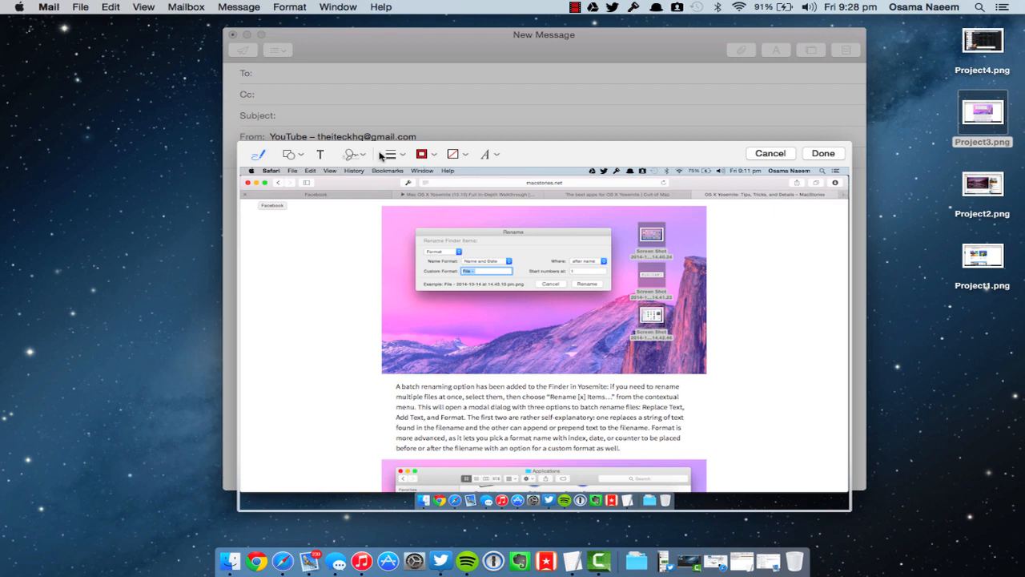
click(422, 153)
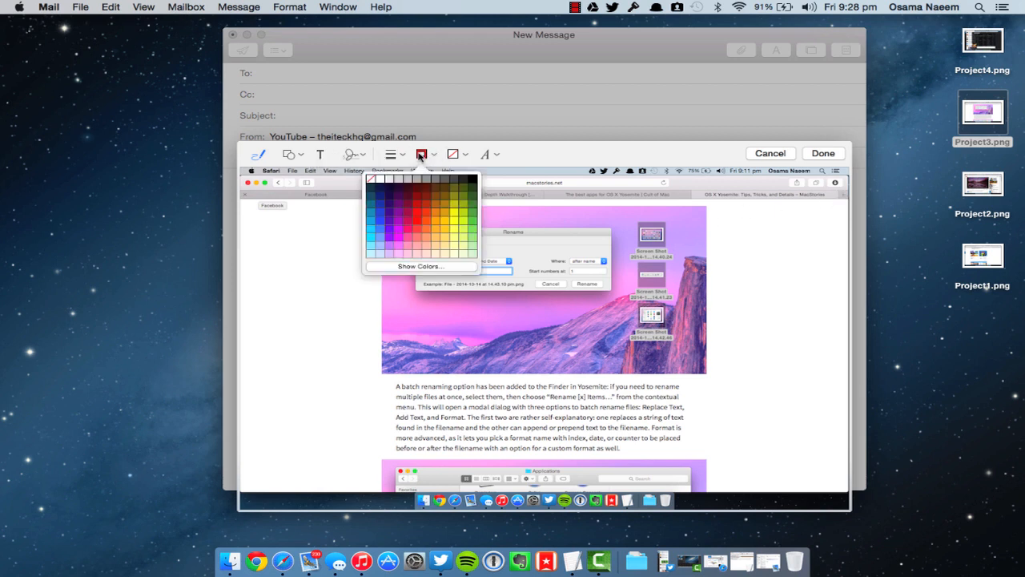
click(423, 154)
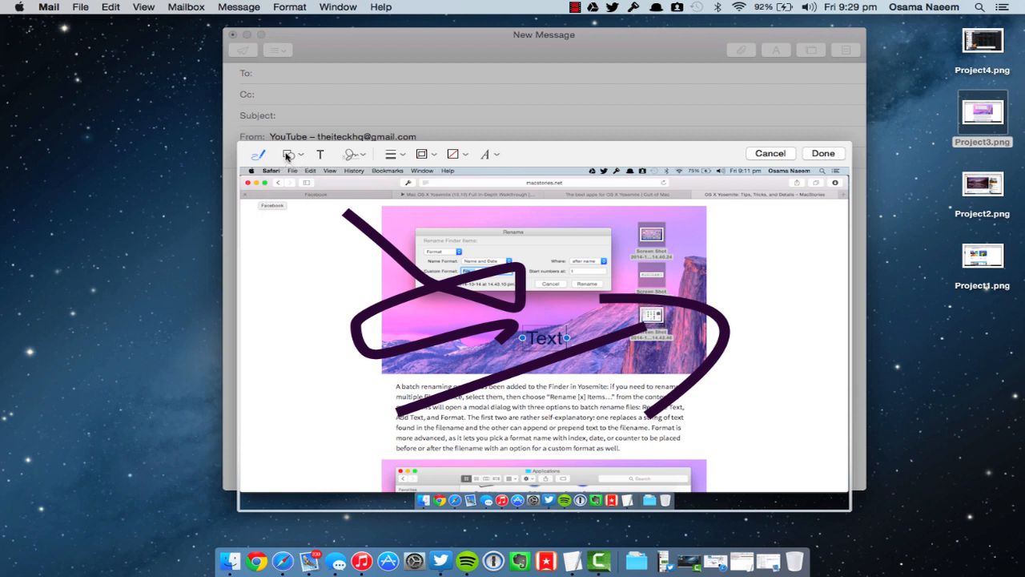
Add a rectangle from Shapes and enlarge it over the upper image area.
click(289, 154)
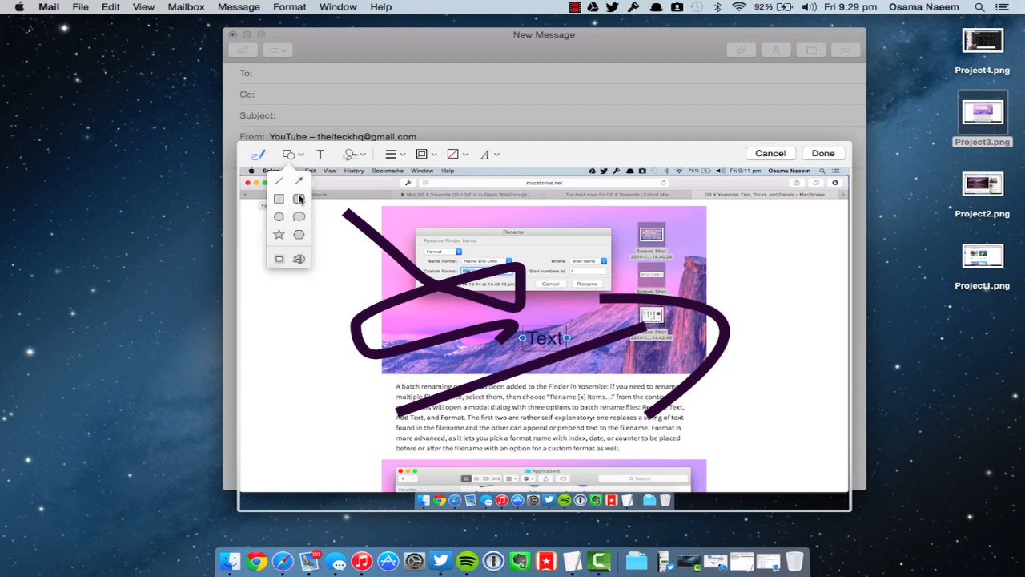
click(279, 199)
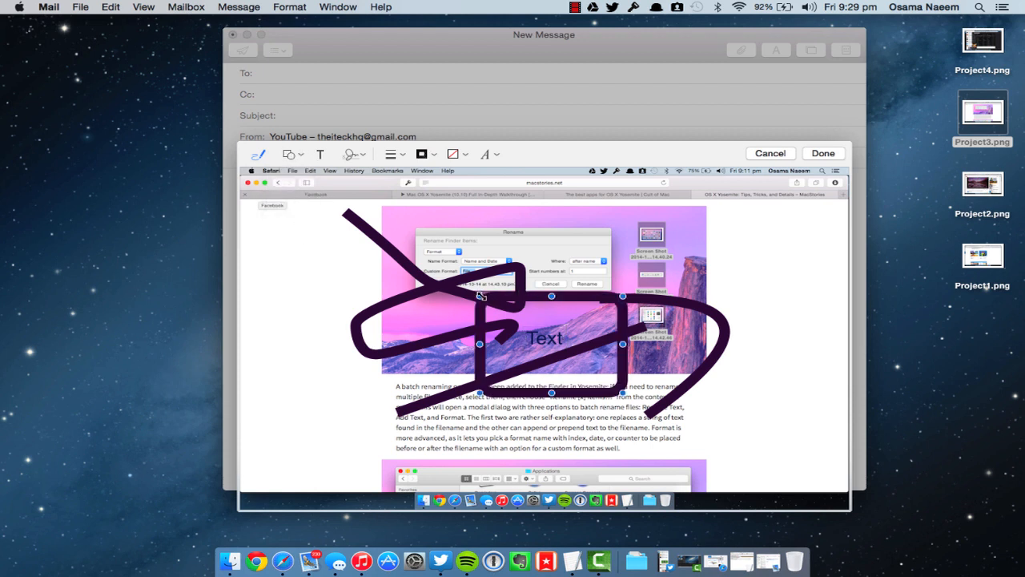
drag(280, 200, 625, 392)
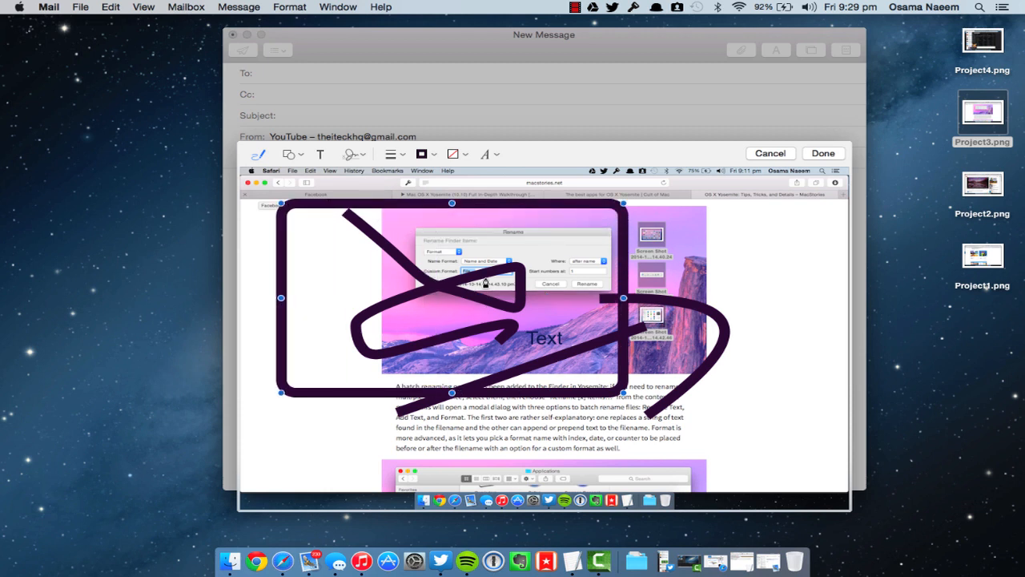
click(259, 228)
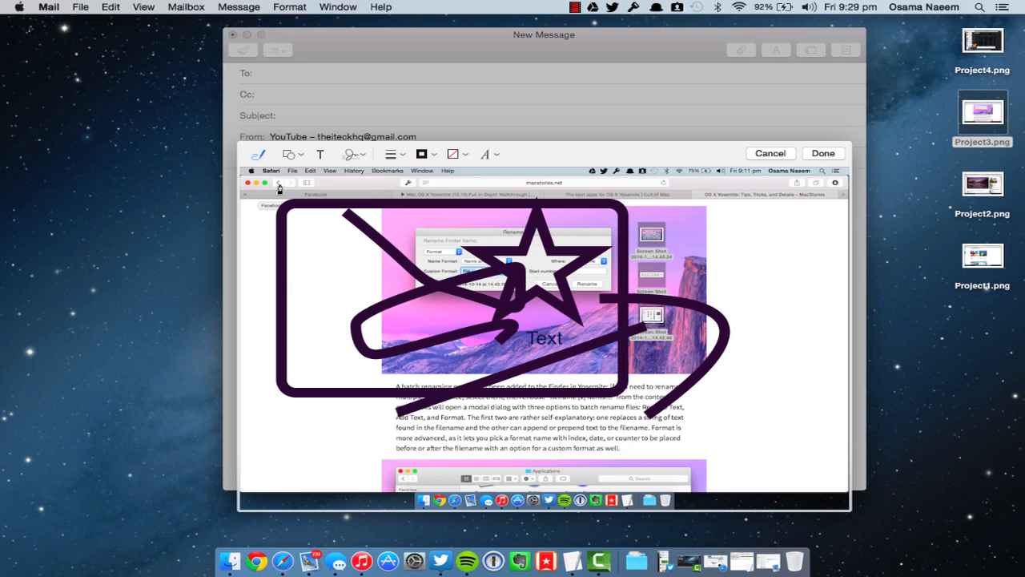
Create a new handwritten signature, stamp it on the image and confirm with Done.
click(351, 153)
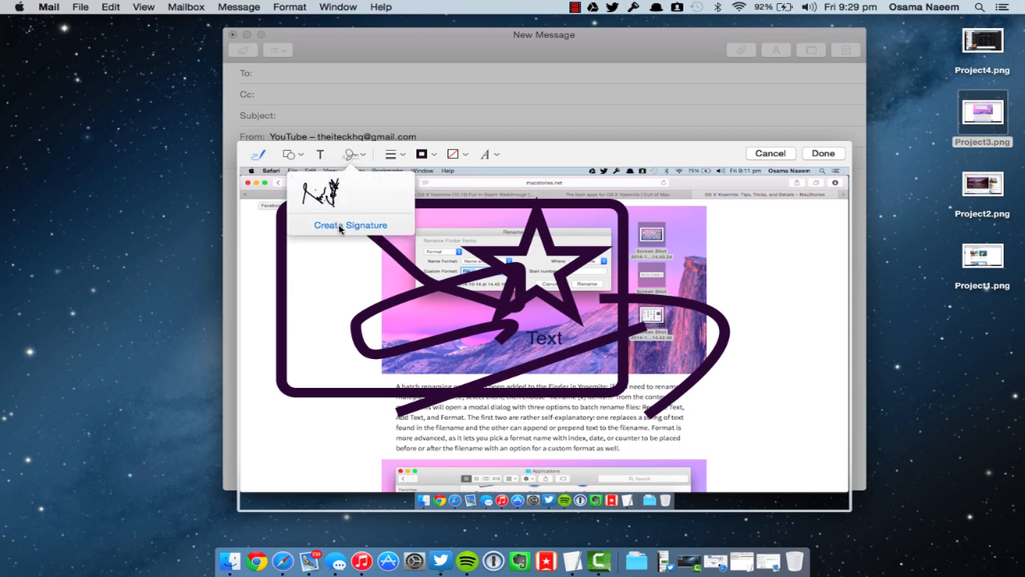
click(349, 225)
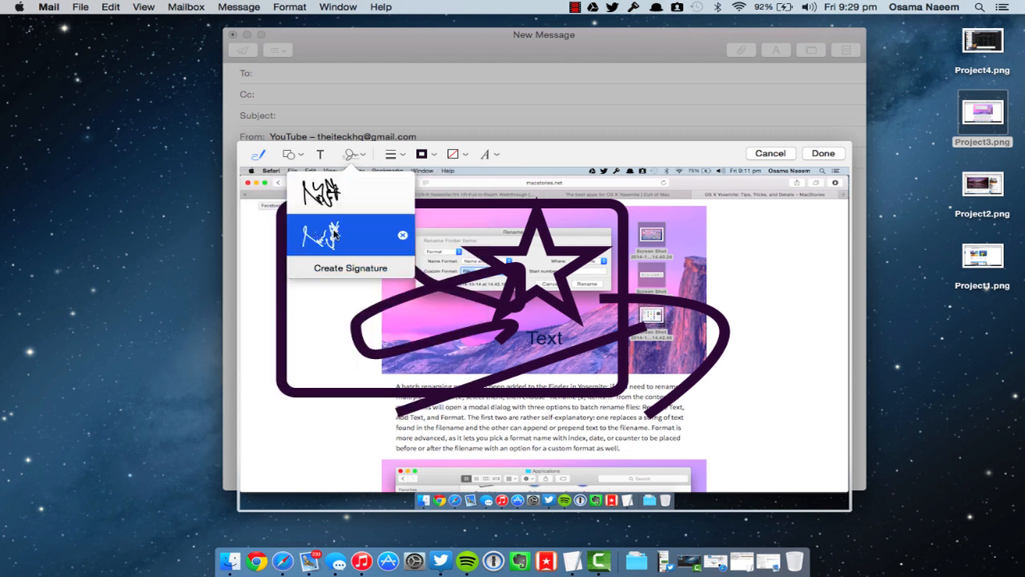
click(349, 234)
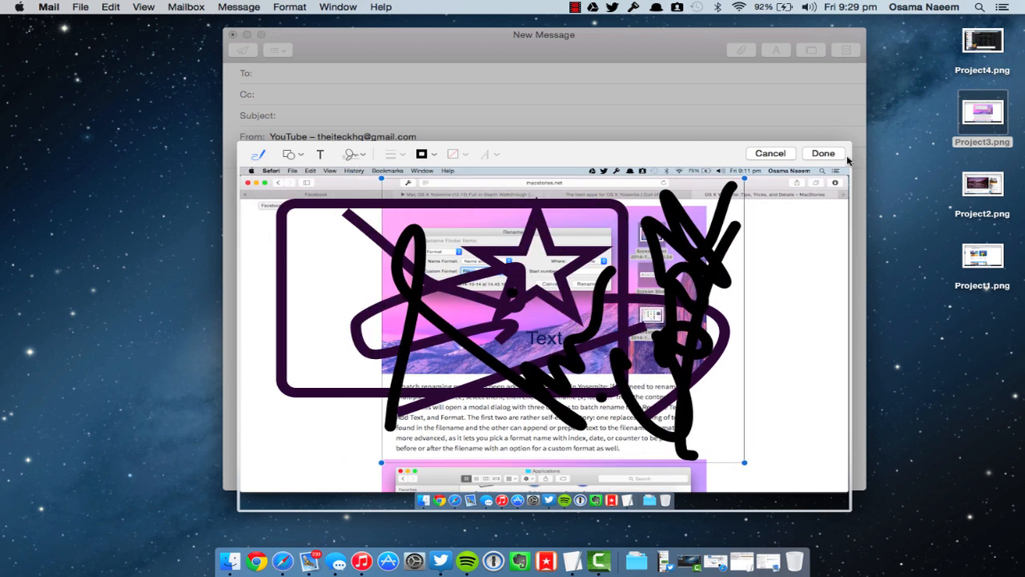
click(823, 154)
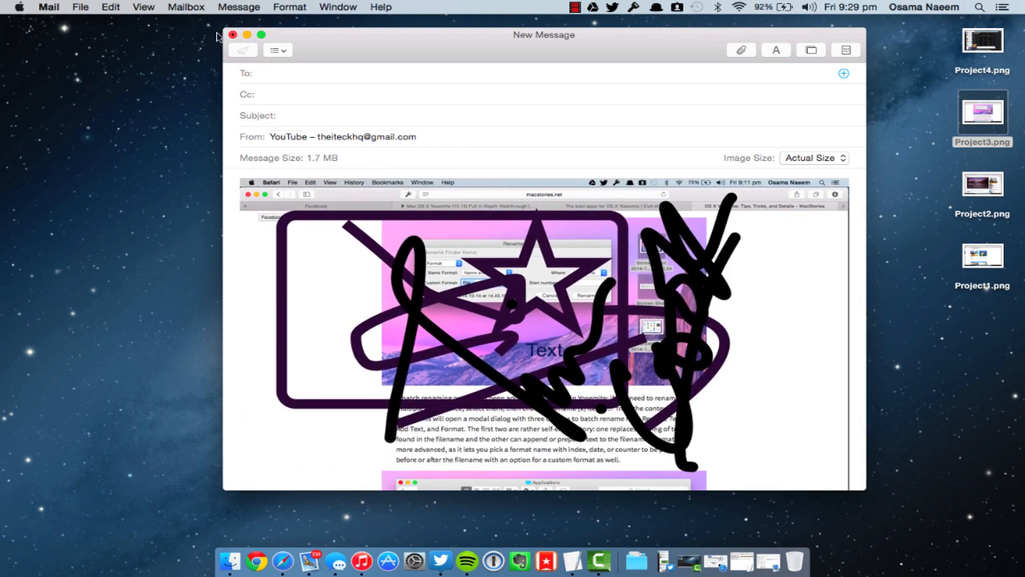
Dismiss the Mail message and reopen the App Store onto its Featured tab.
click(232, 35)
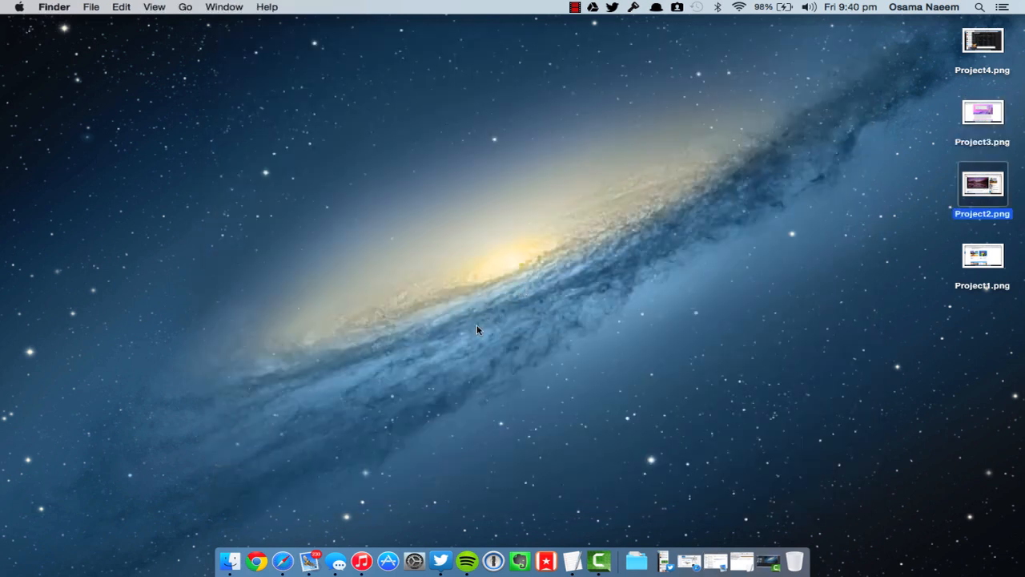
mouse_move(326, 349)
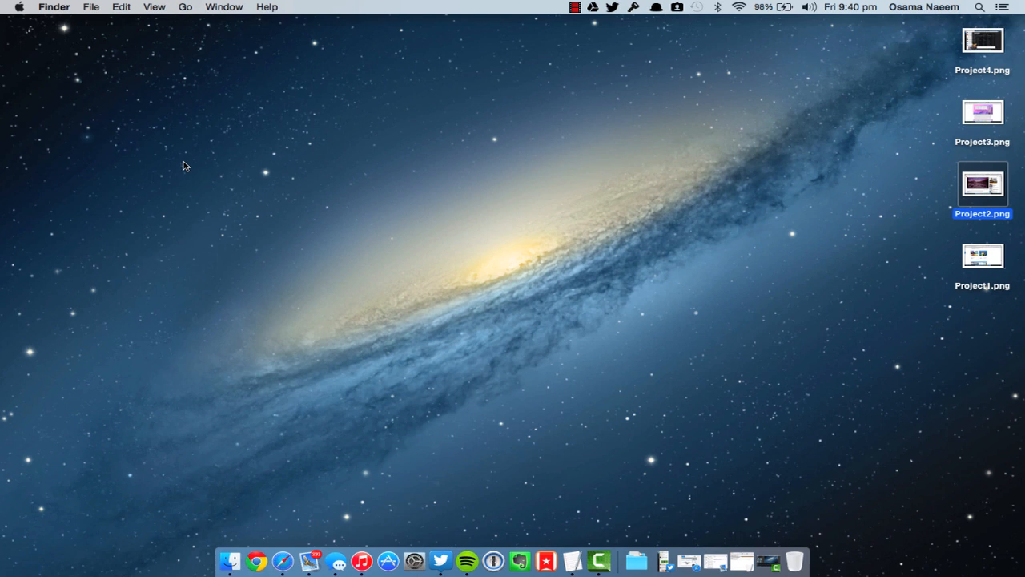
click(388, 560)
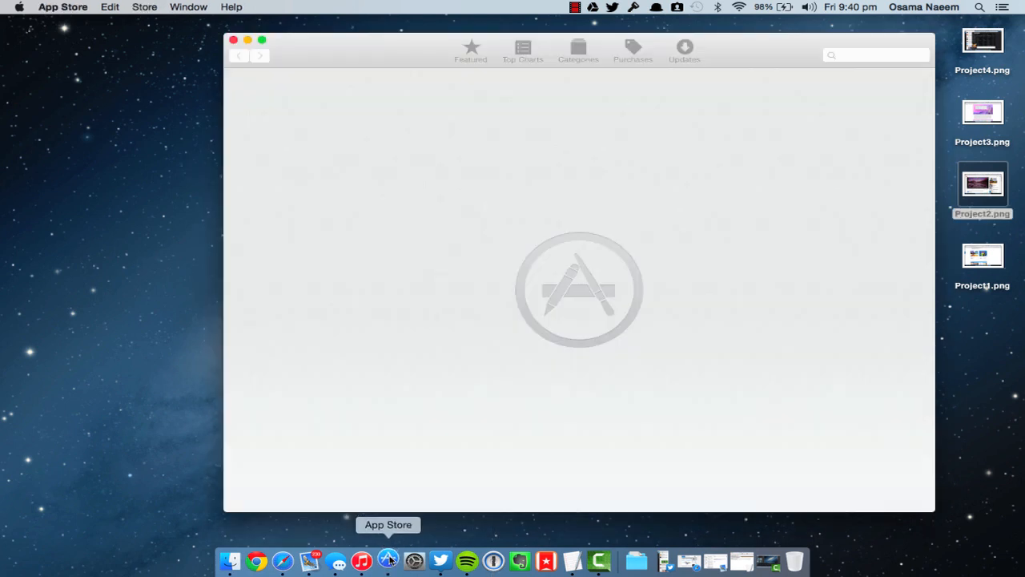
mouse_move(500, 272)
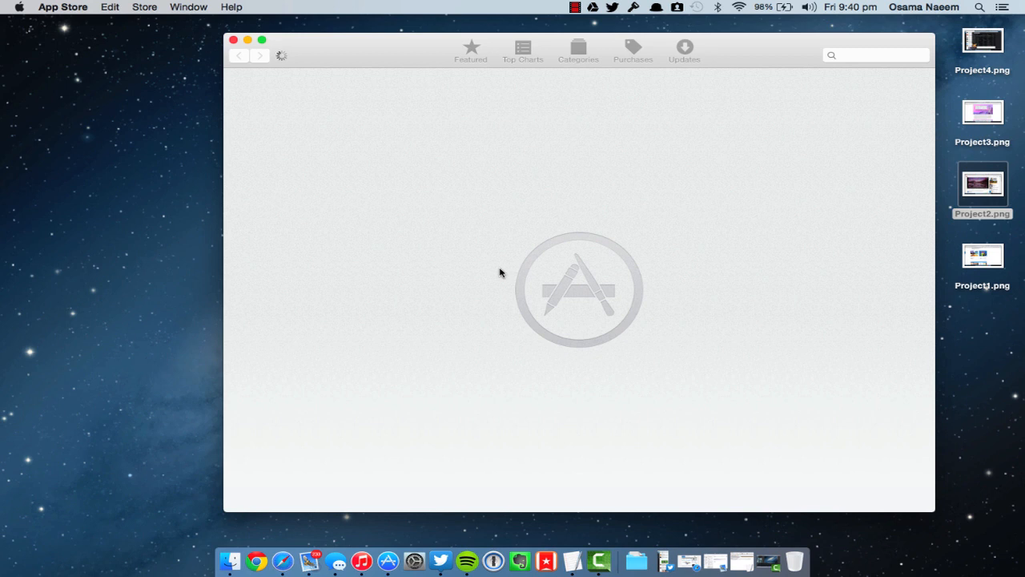
click(470, 49)
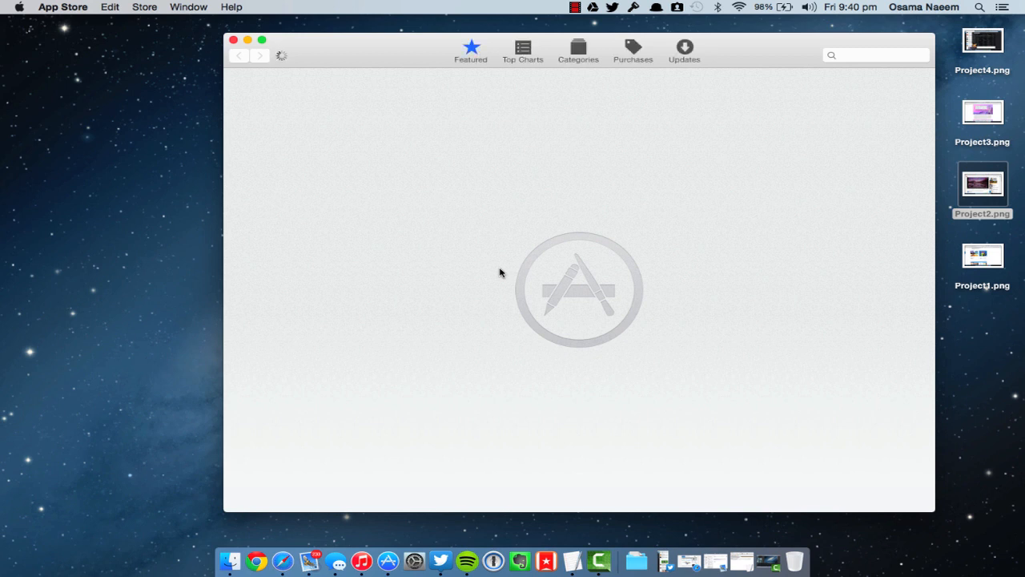